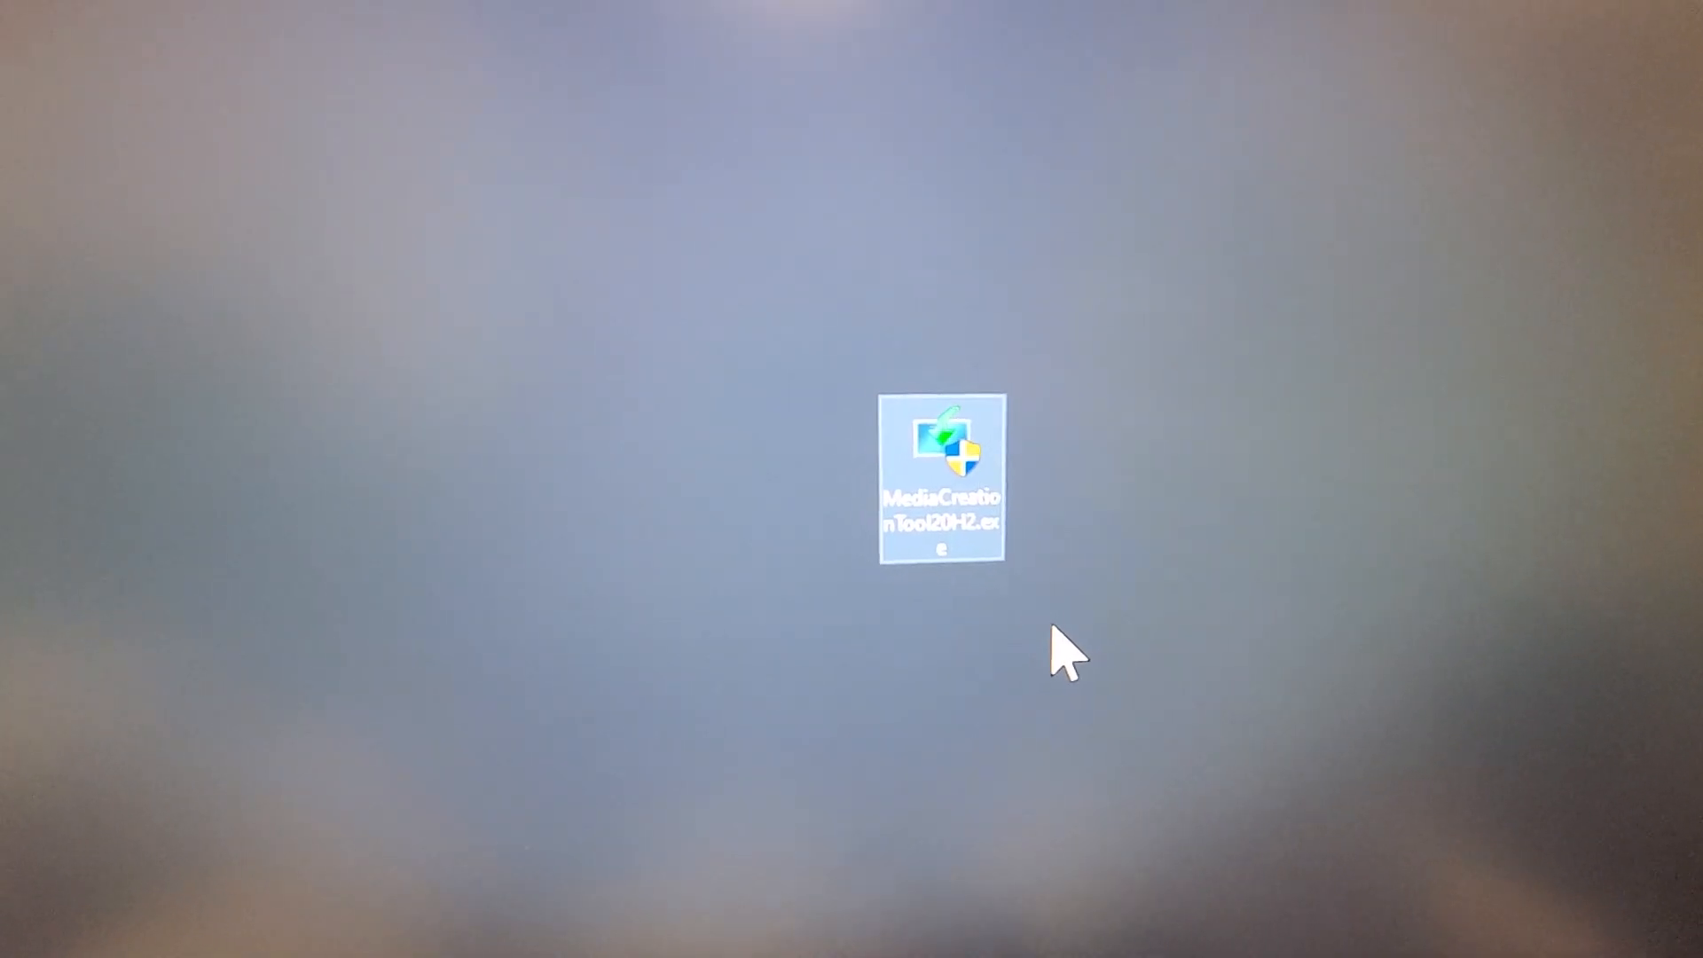
Launch MediaCreationTool20H2.exe from the desktop and accept its license terms
double_click(942, 472)
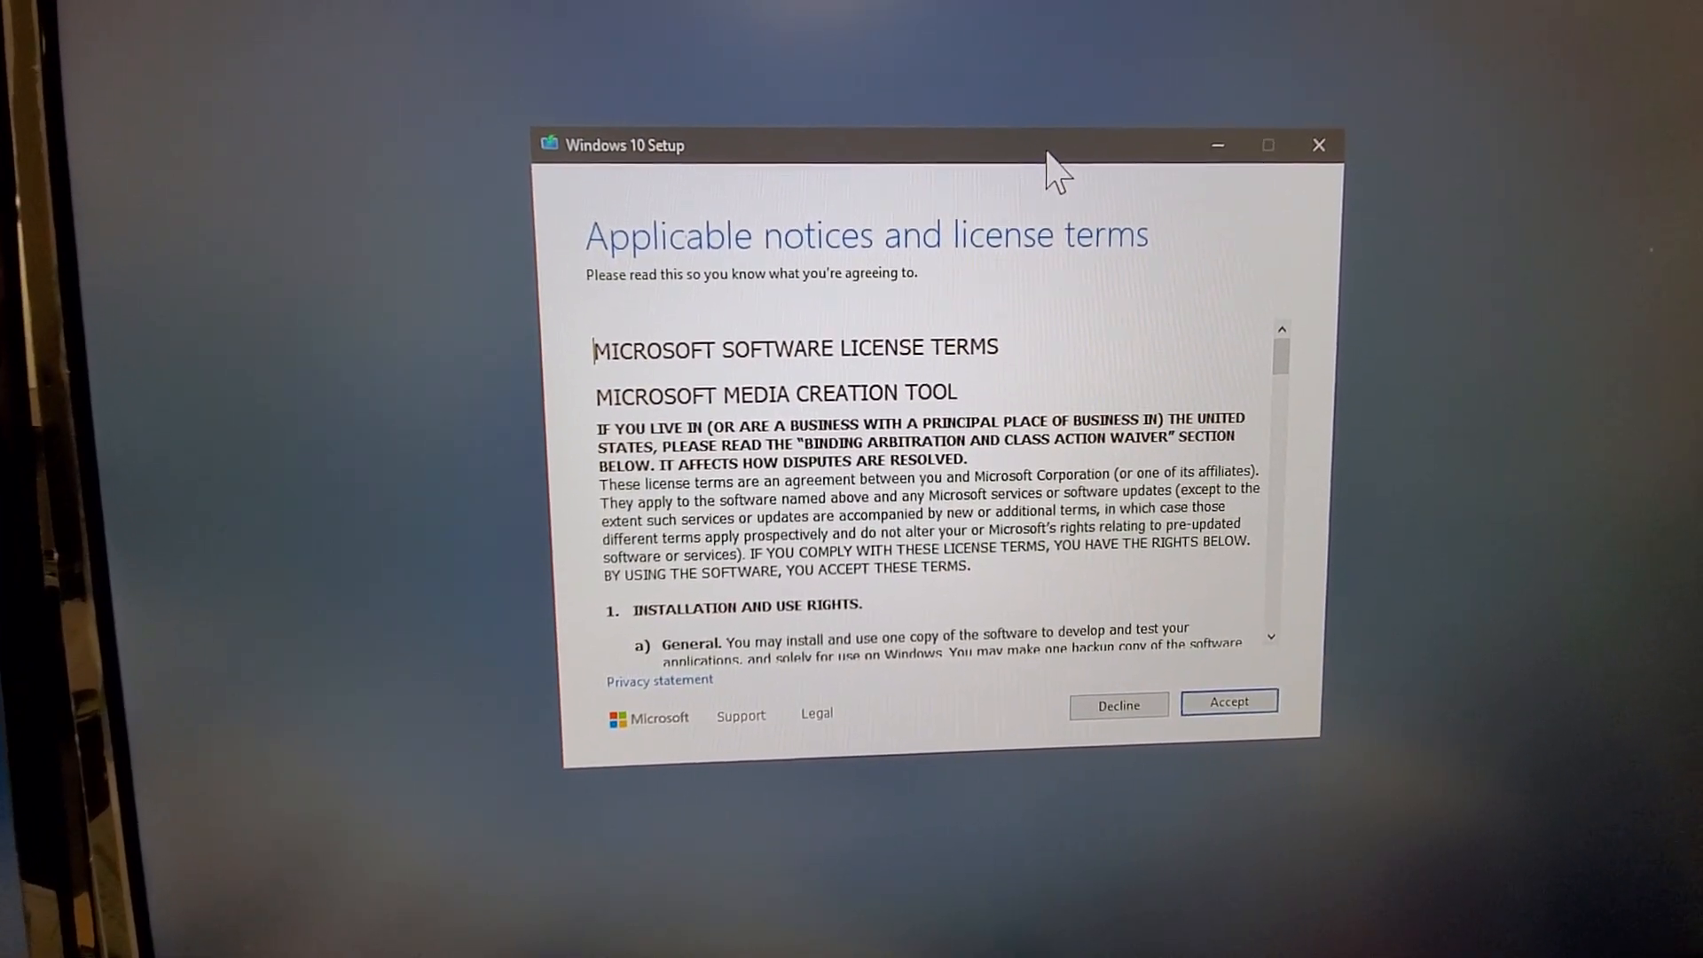
left_click(1228, 702)
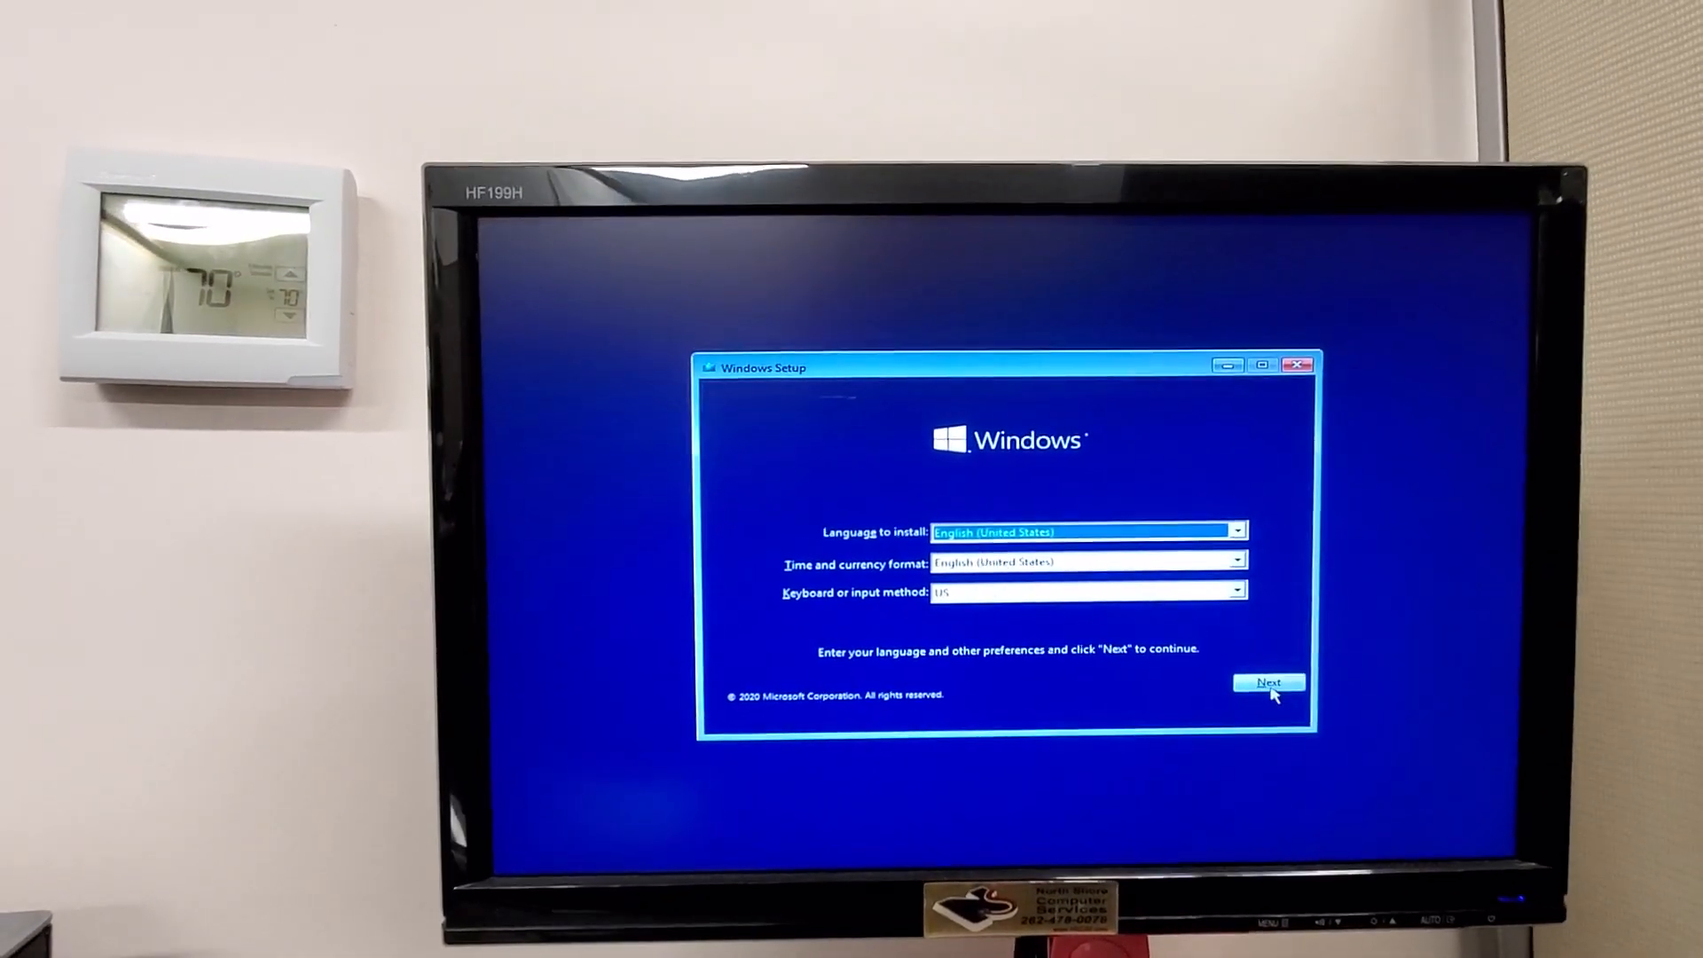
Keep the default English (US) settings and choose Repair your computer instead of installing
left_click(1266, 682)
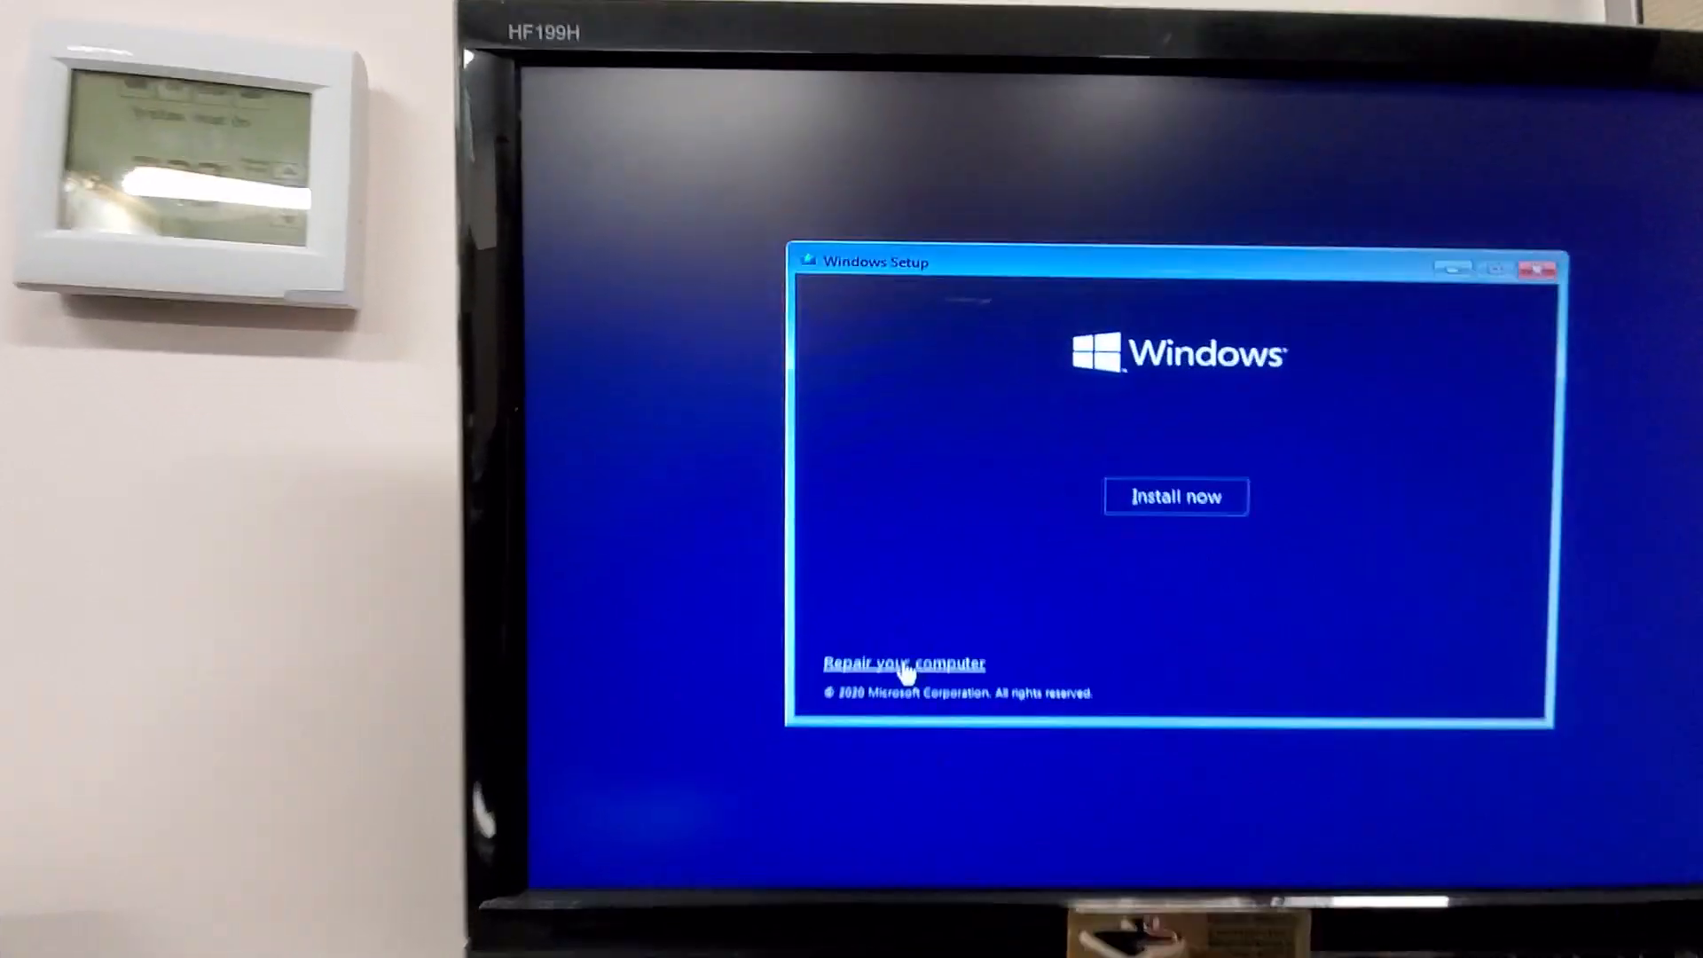
left_click(902, 662)
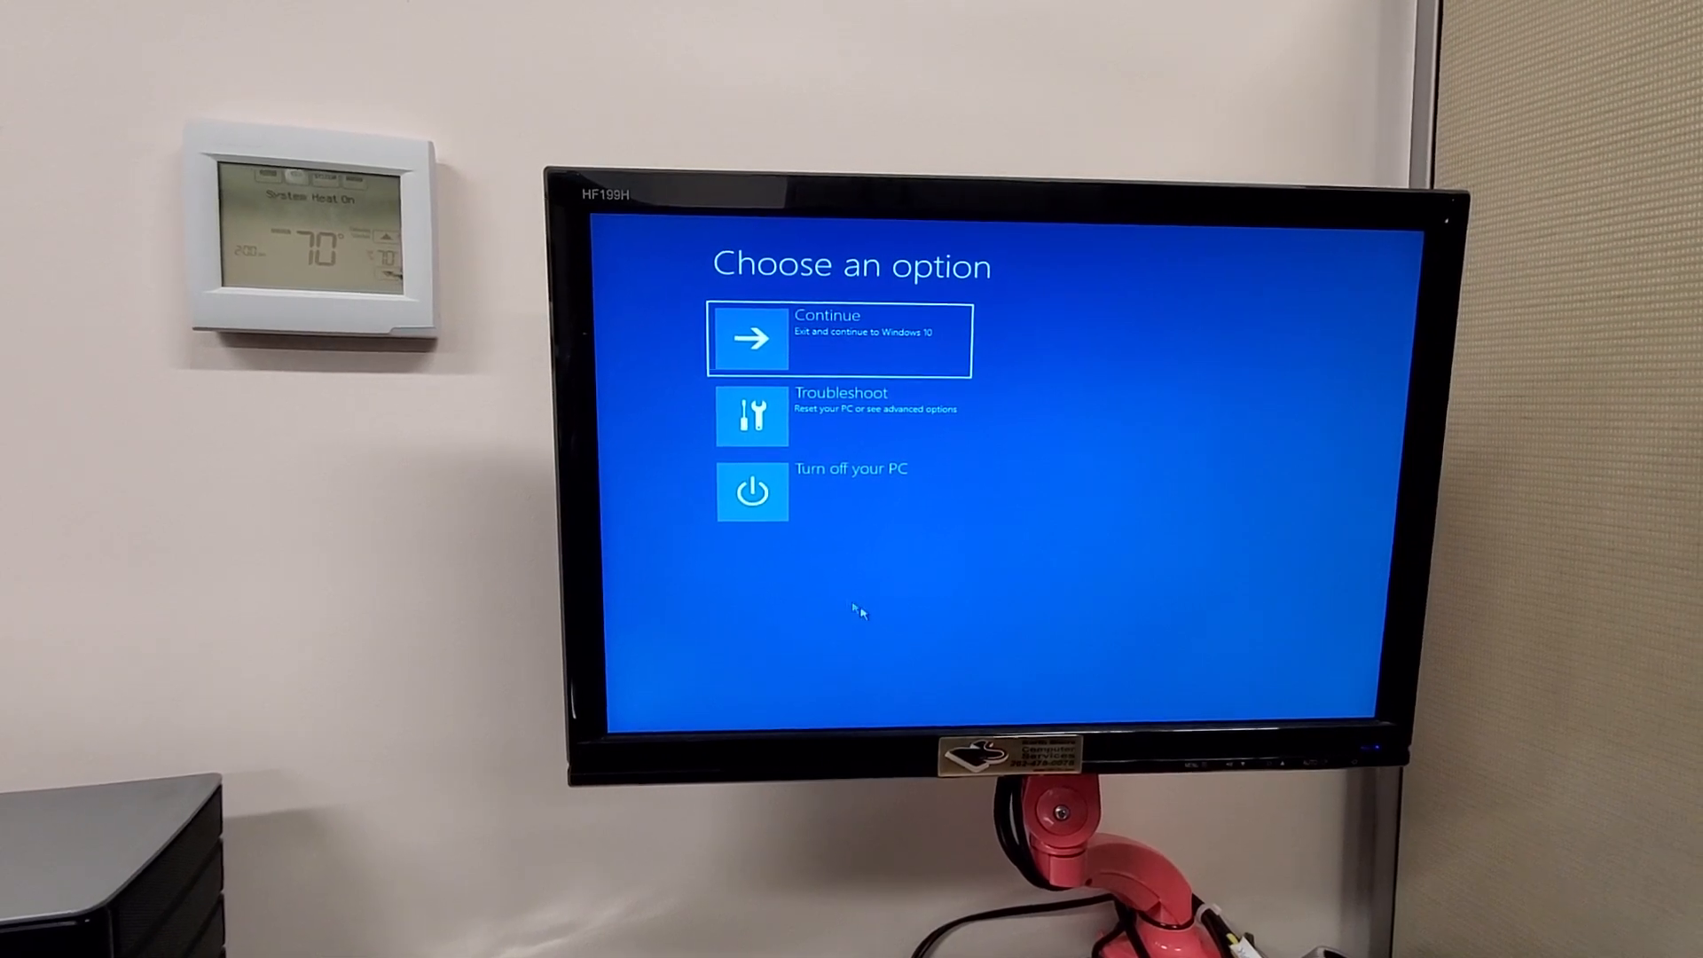
mouse_move(987, 605)
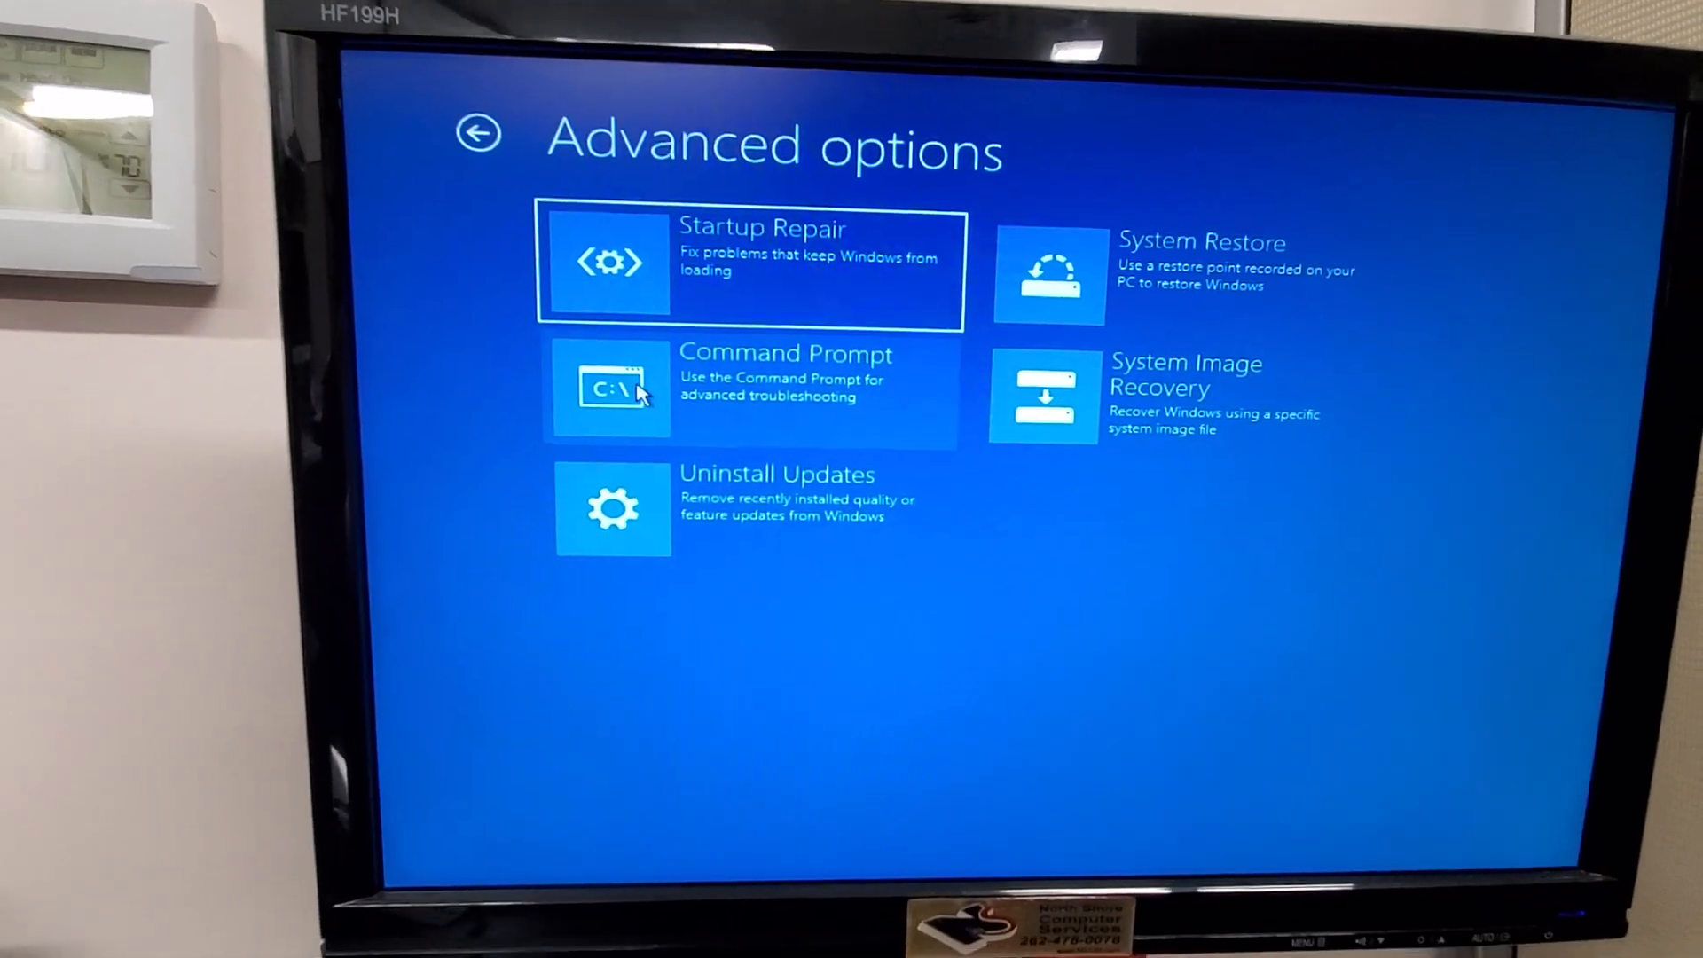
Start a recovery Command Prompt, switch to drive D and list its folders
left_click(611, 391)
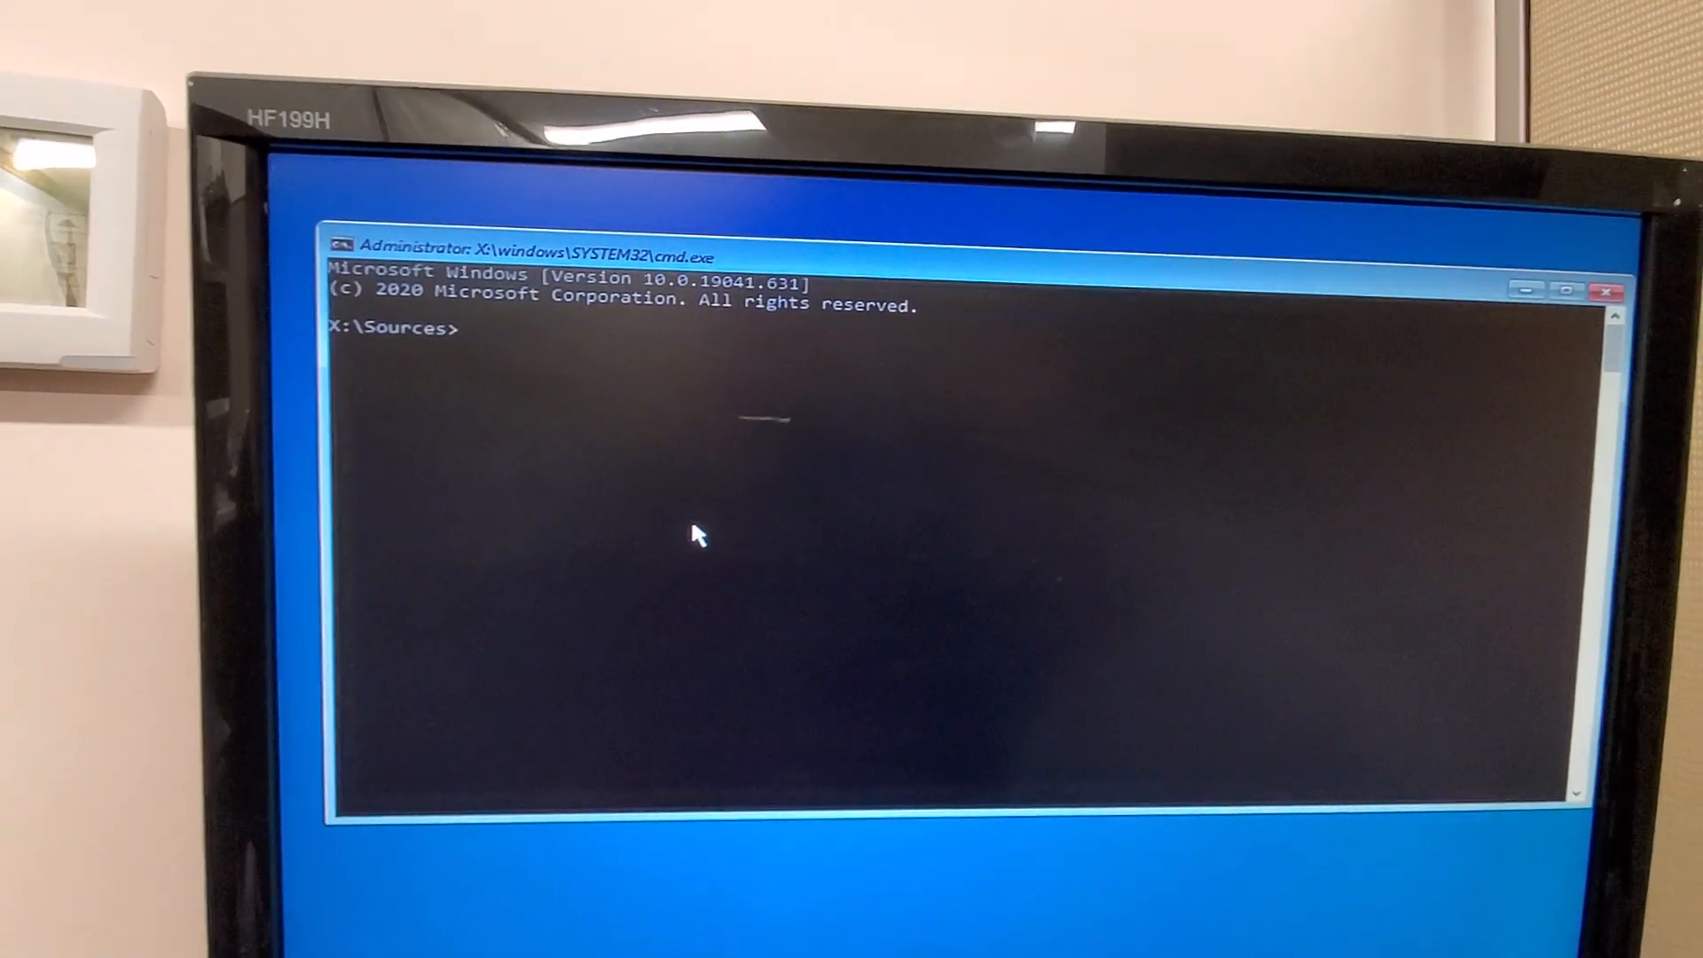
type("d:")
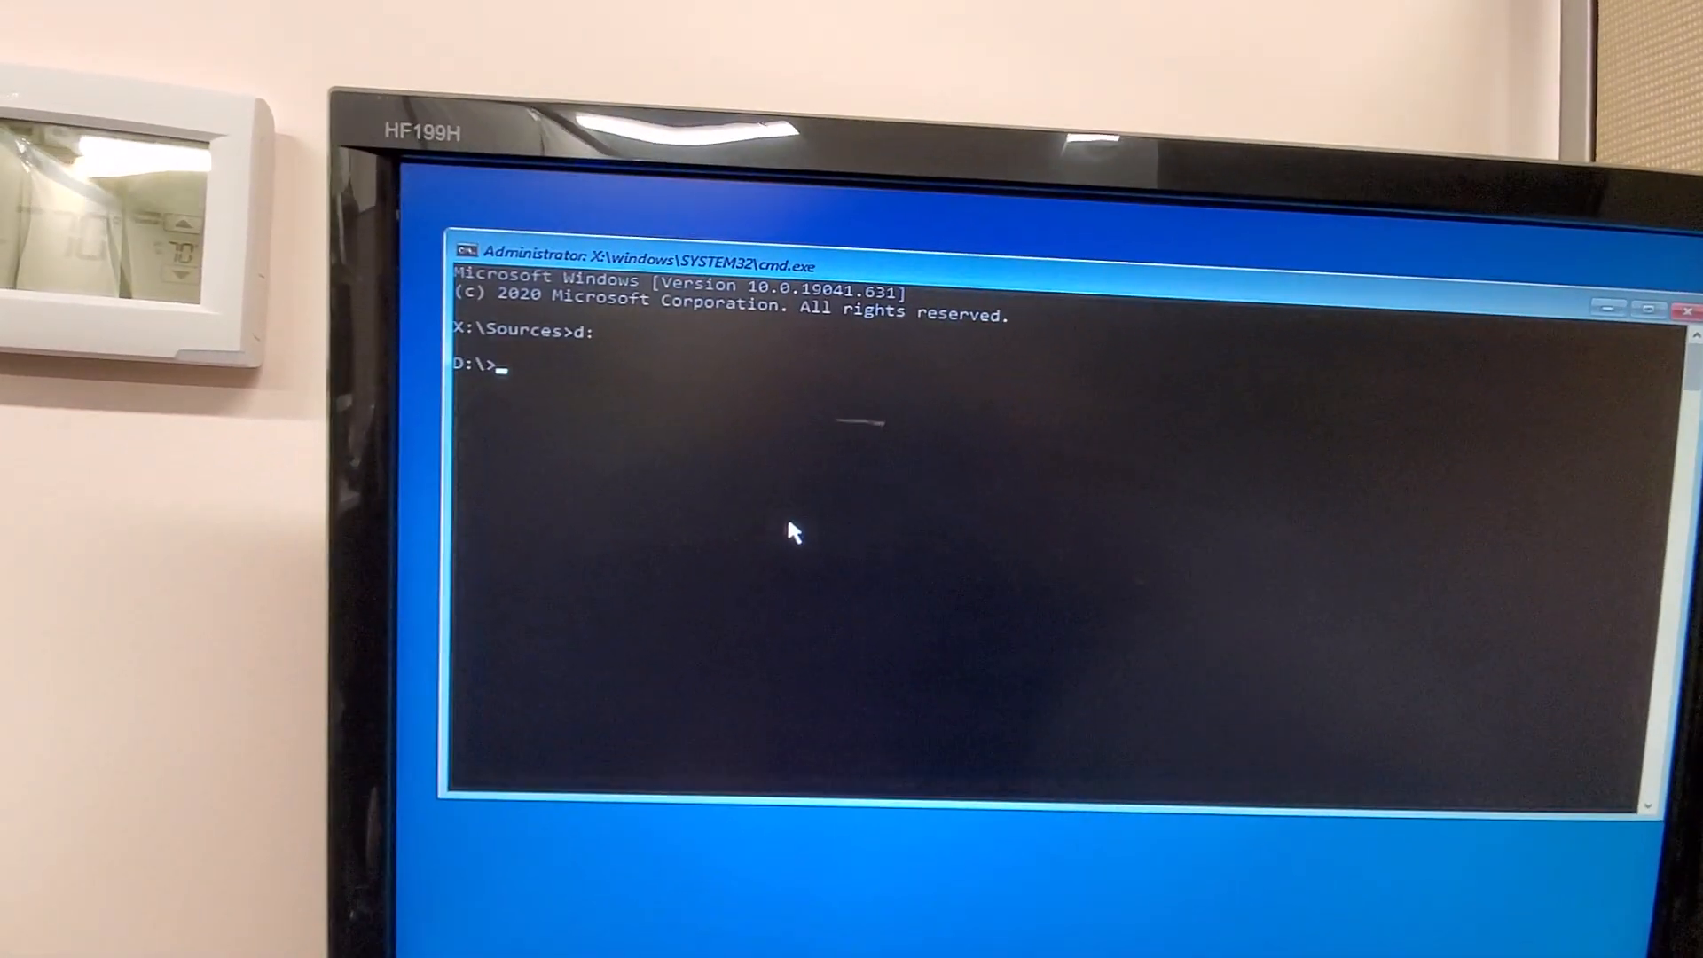
type("dir")
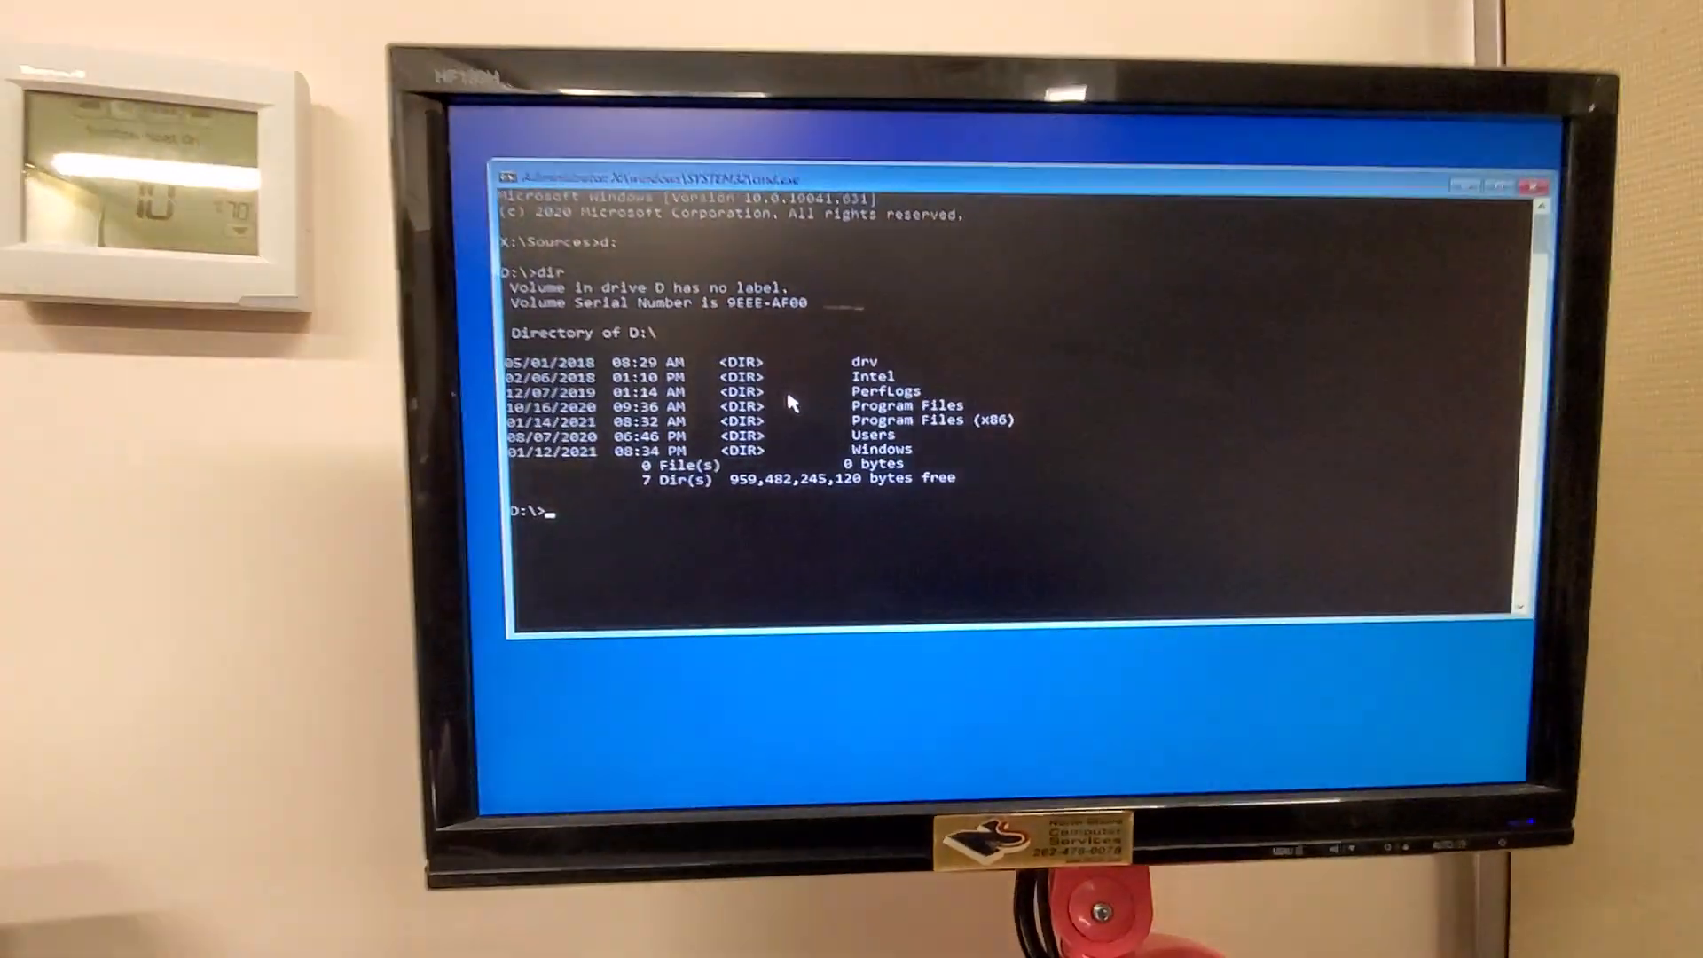
Change directory into D:\Windows and then into System32
type("cd")
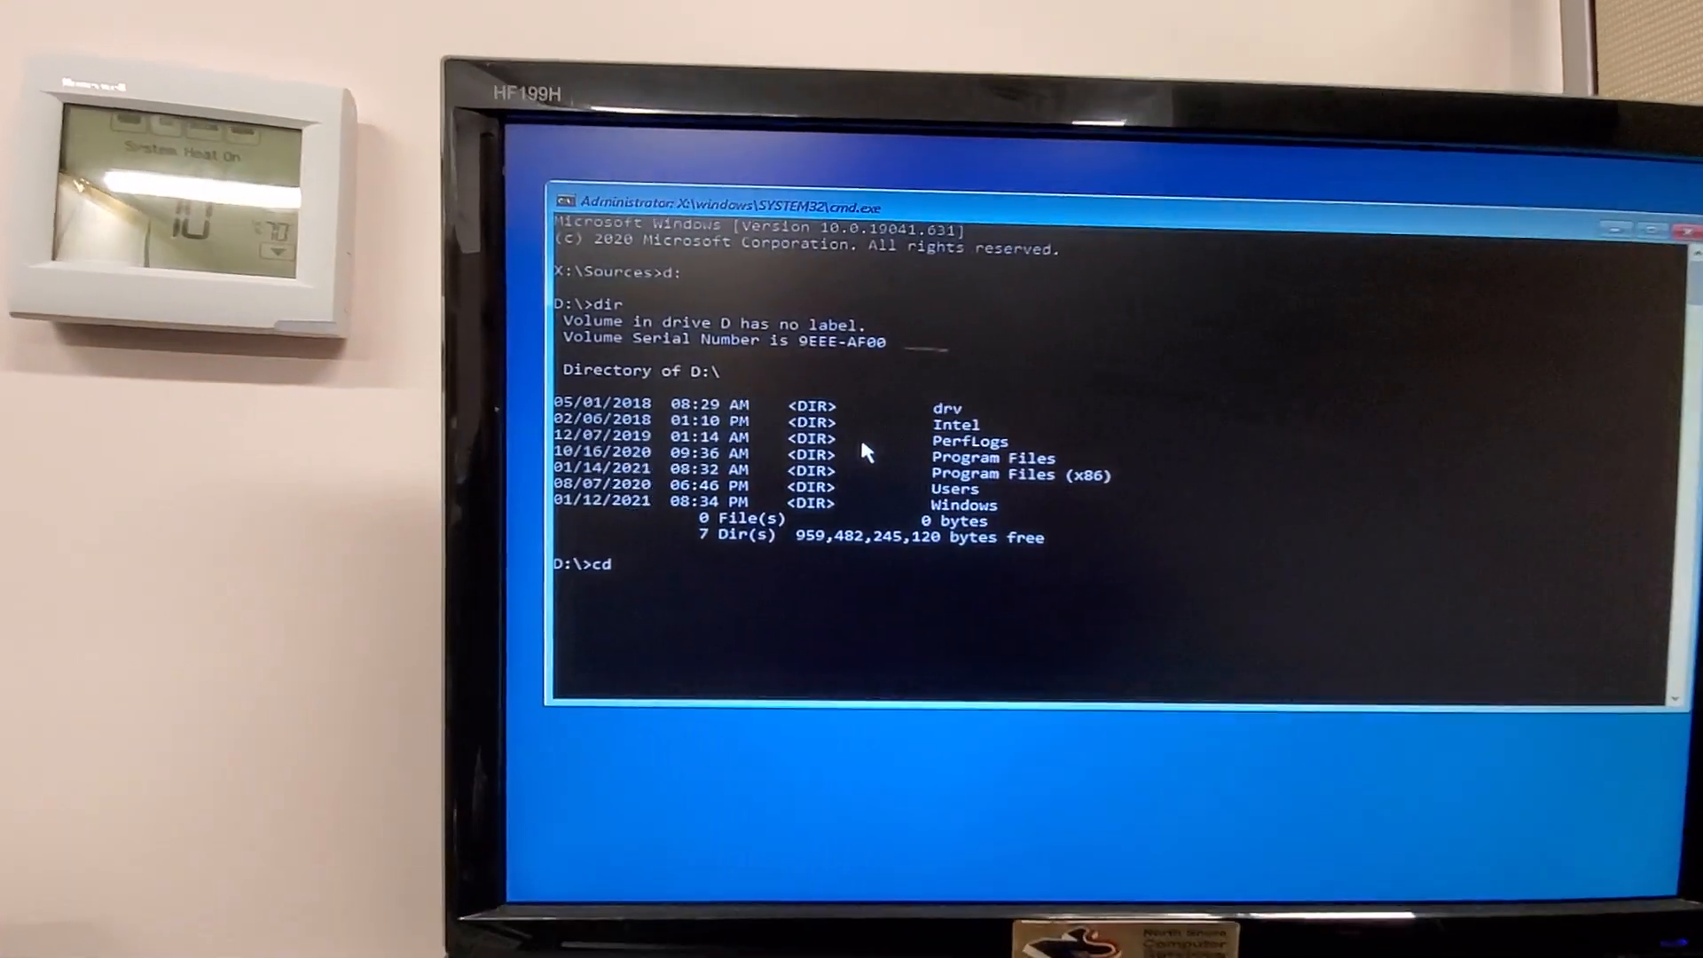
type("windows")
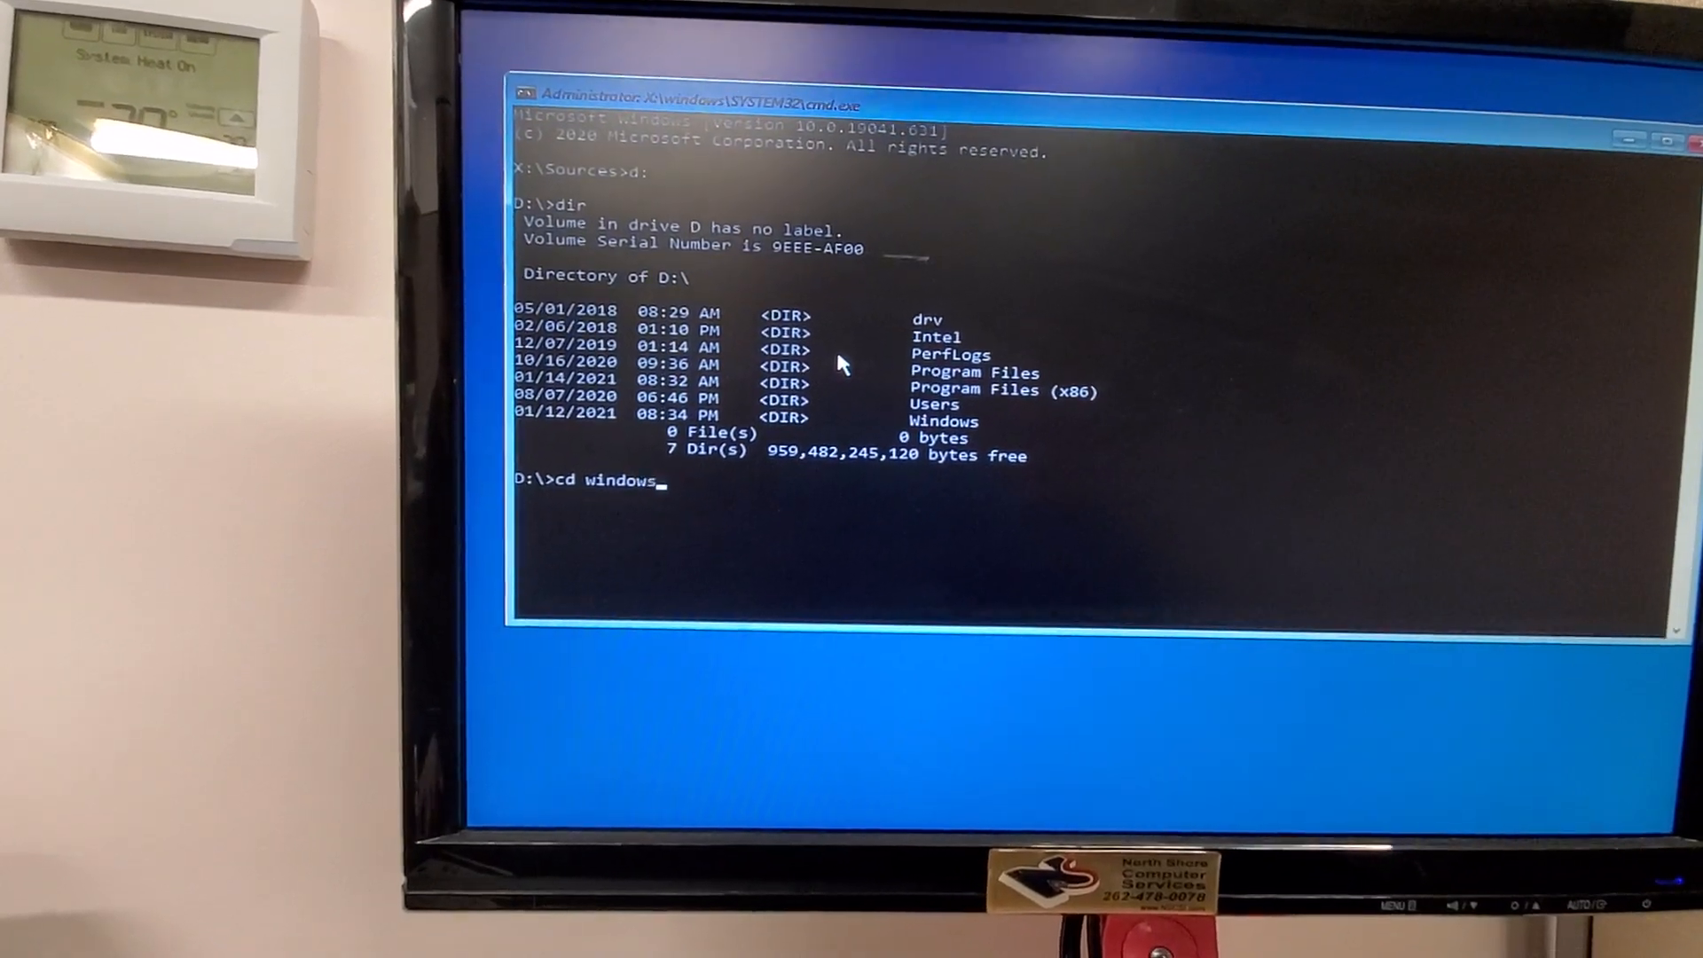
key("enter")
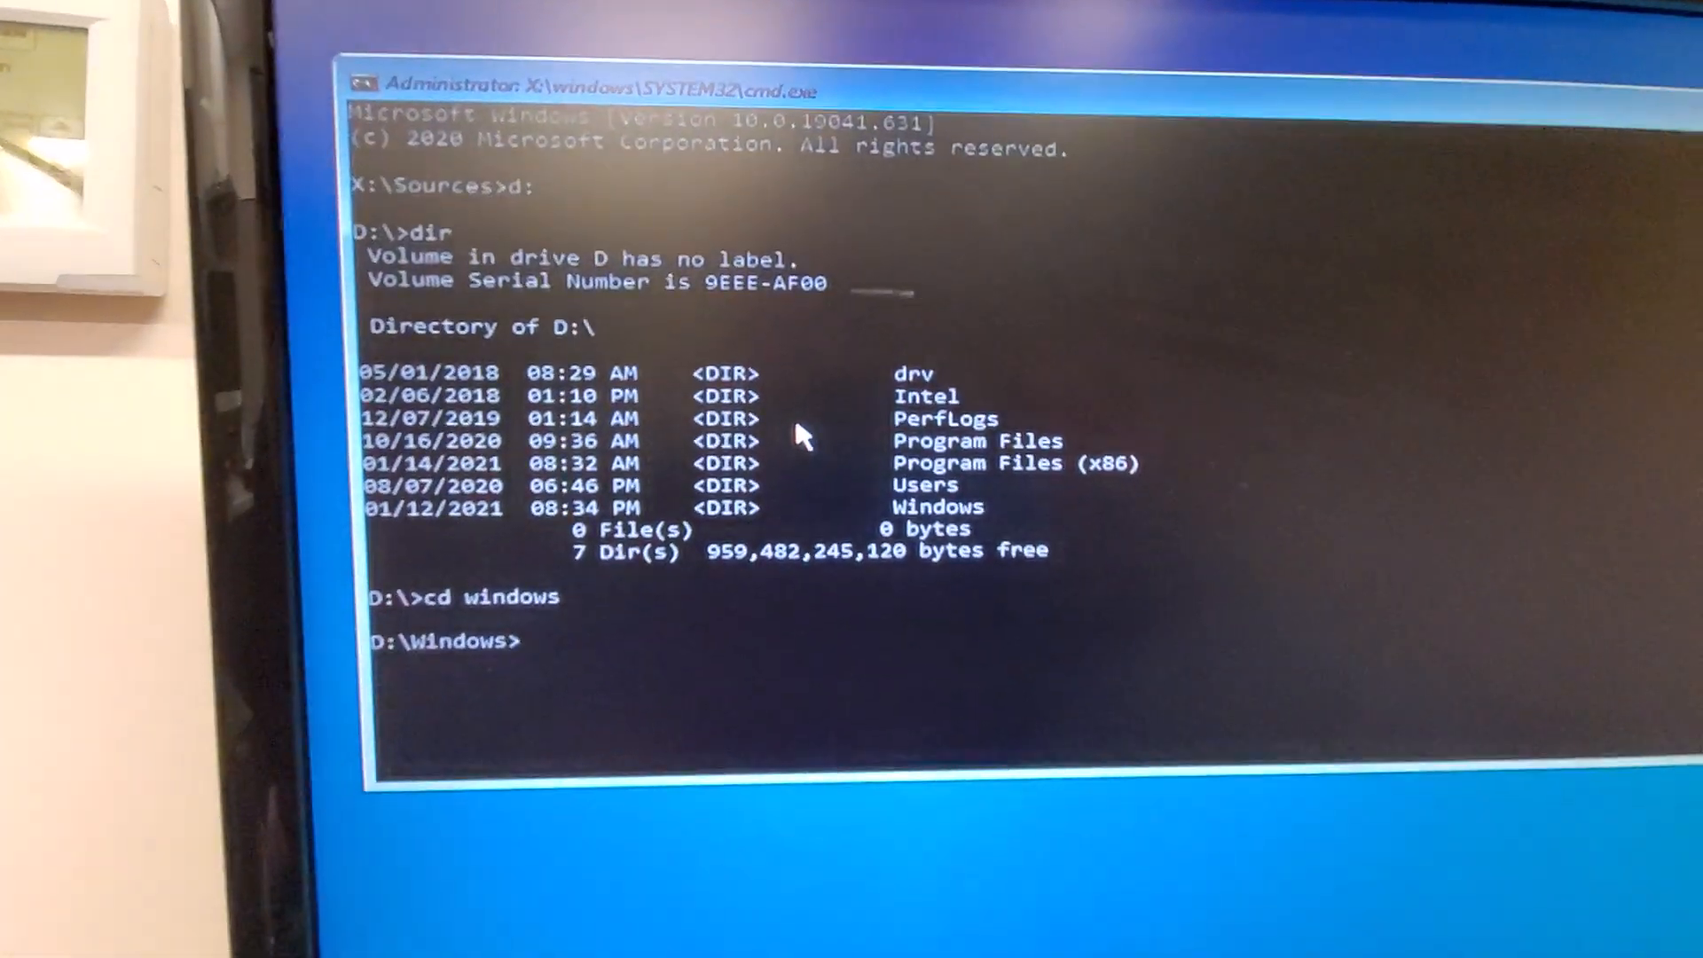
type("cd")
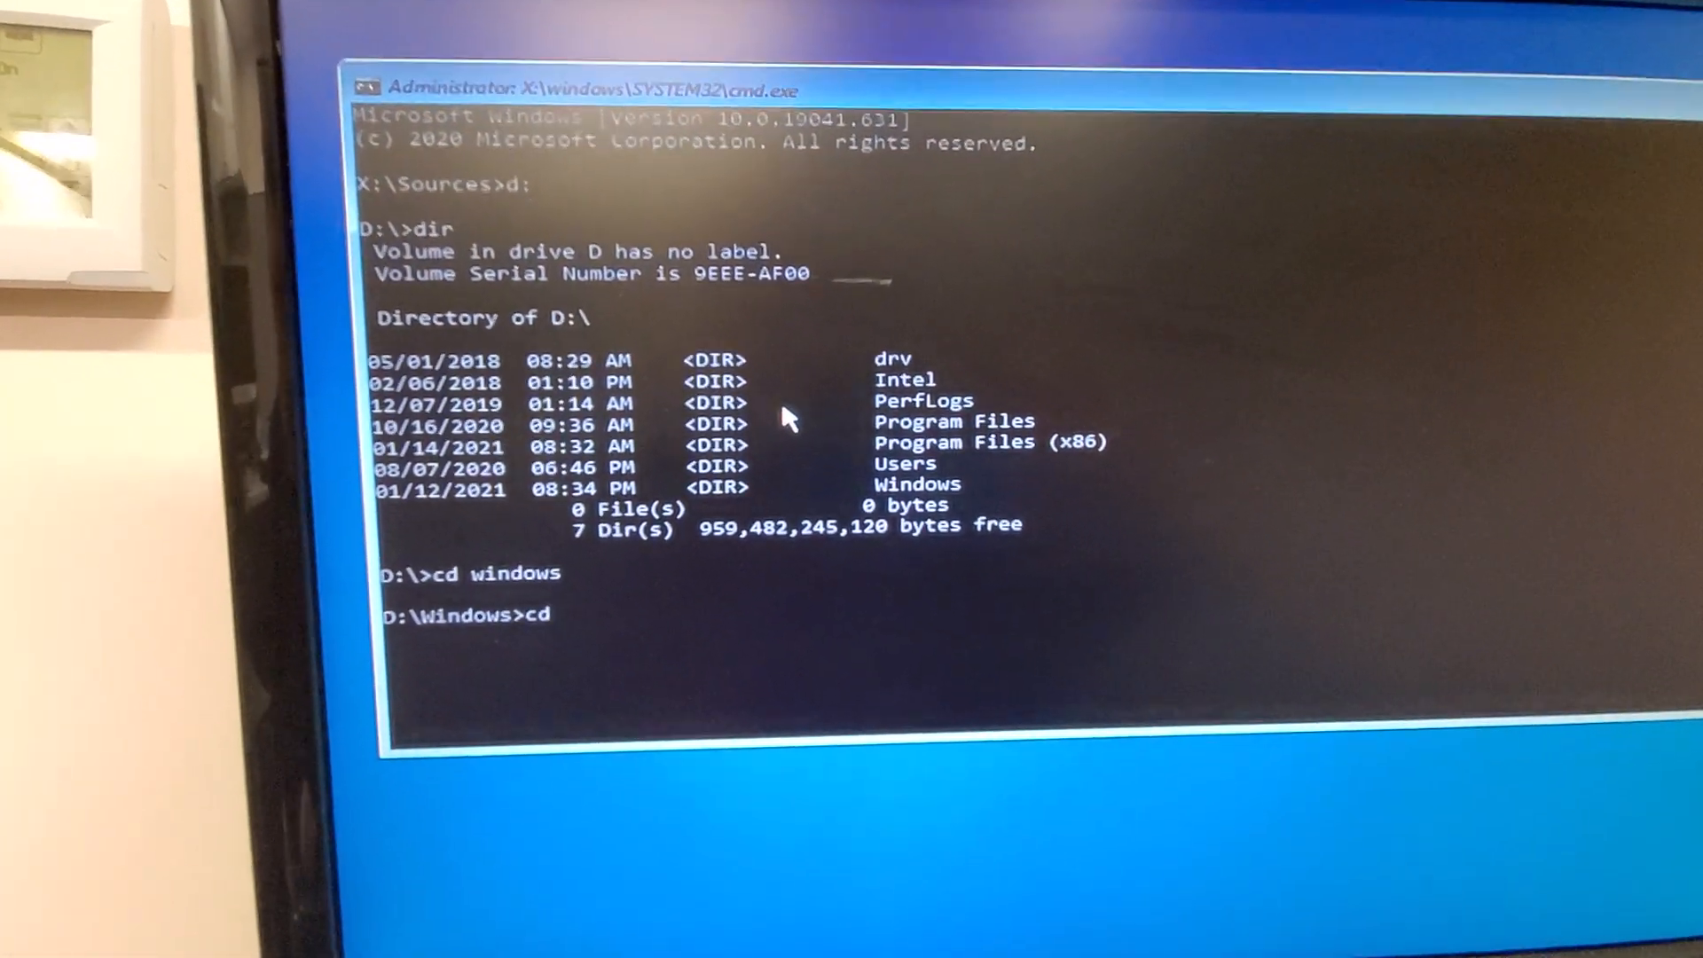
type("s")
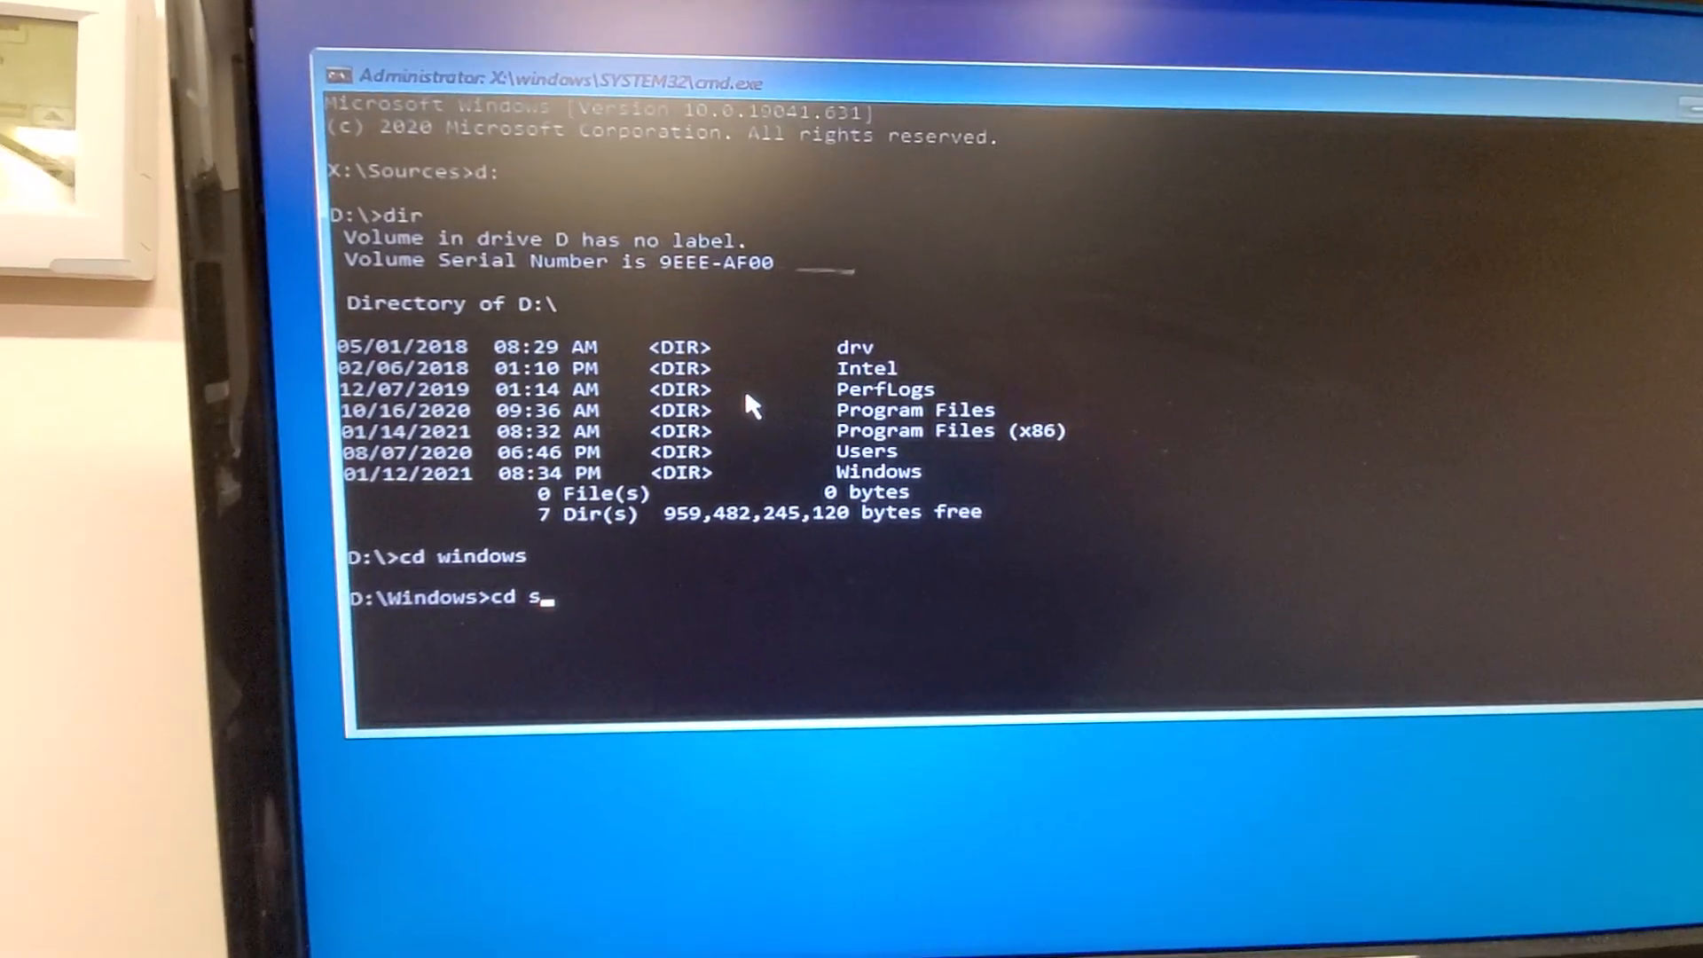
type("yst")
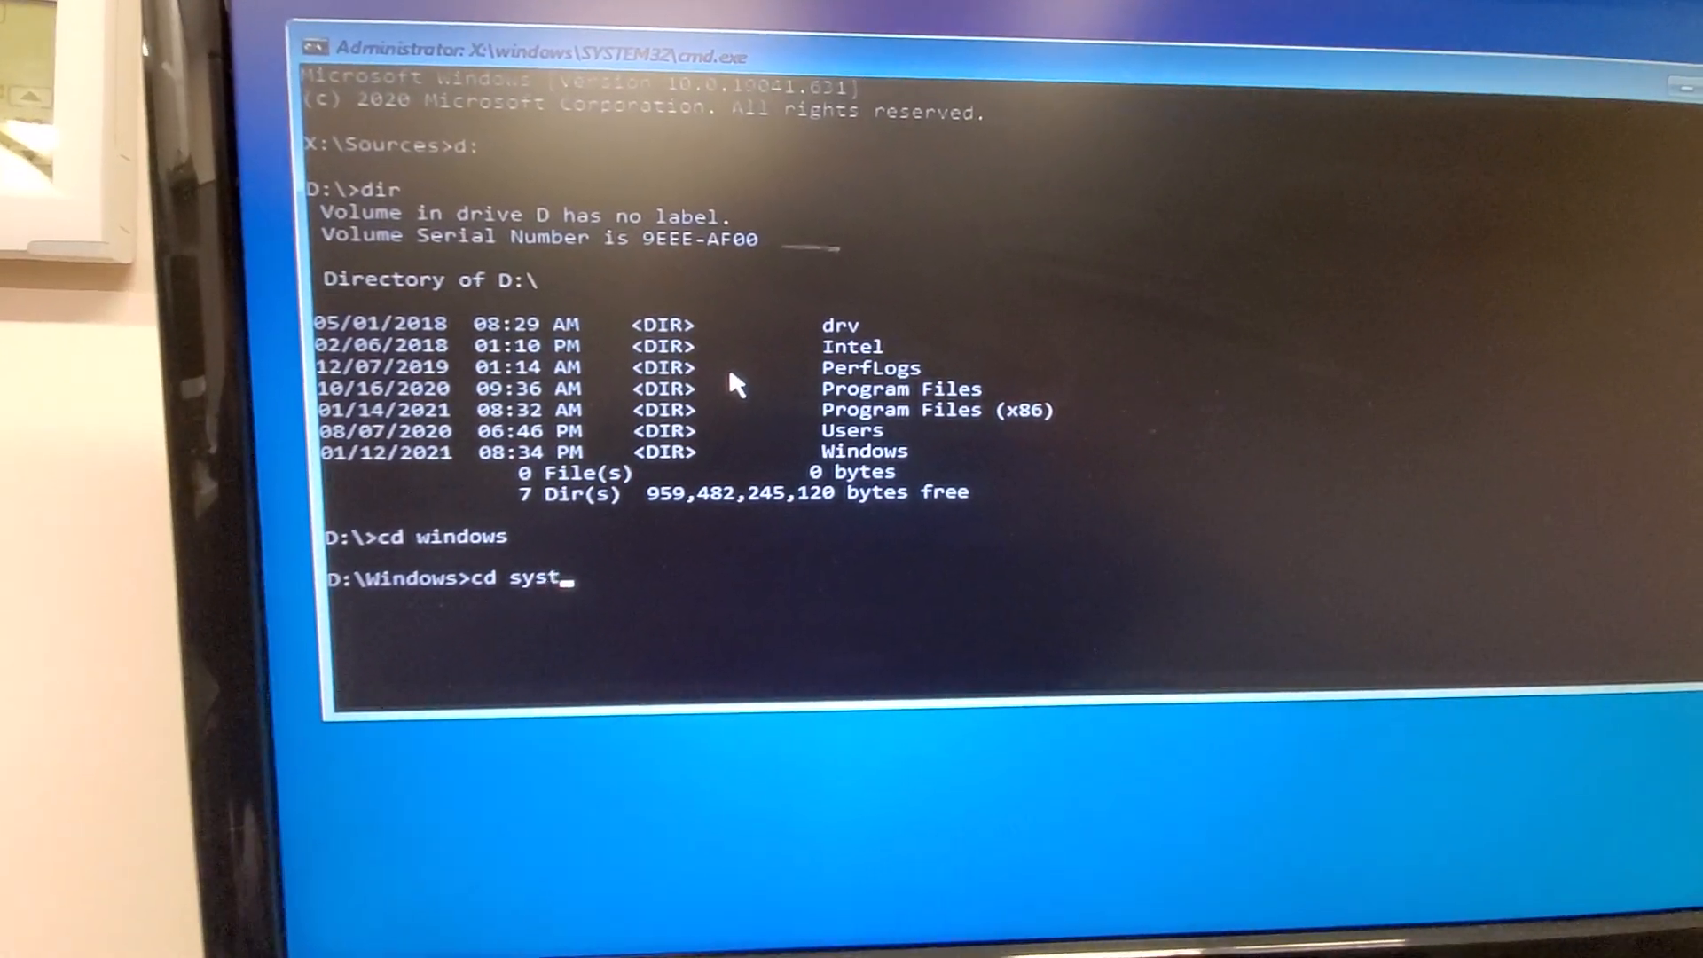
type("em32")
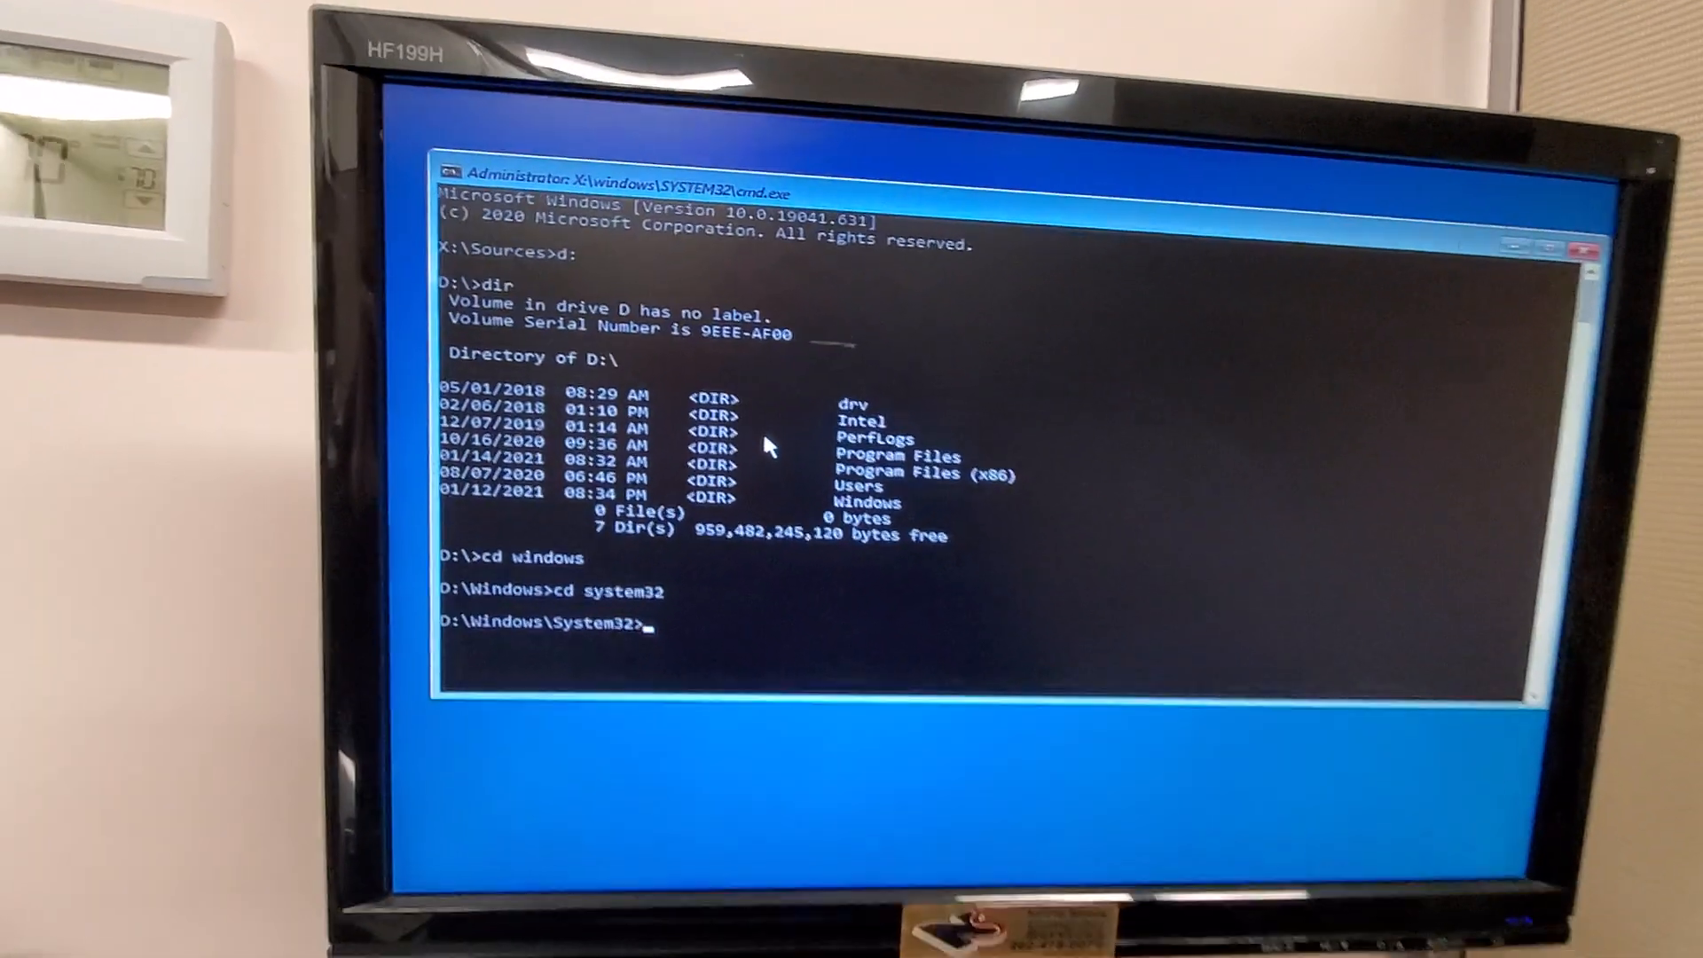
List the utilman files in System32 to locate the original Utilman.exe
type("dir cmd*")
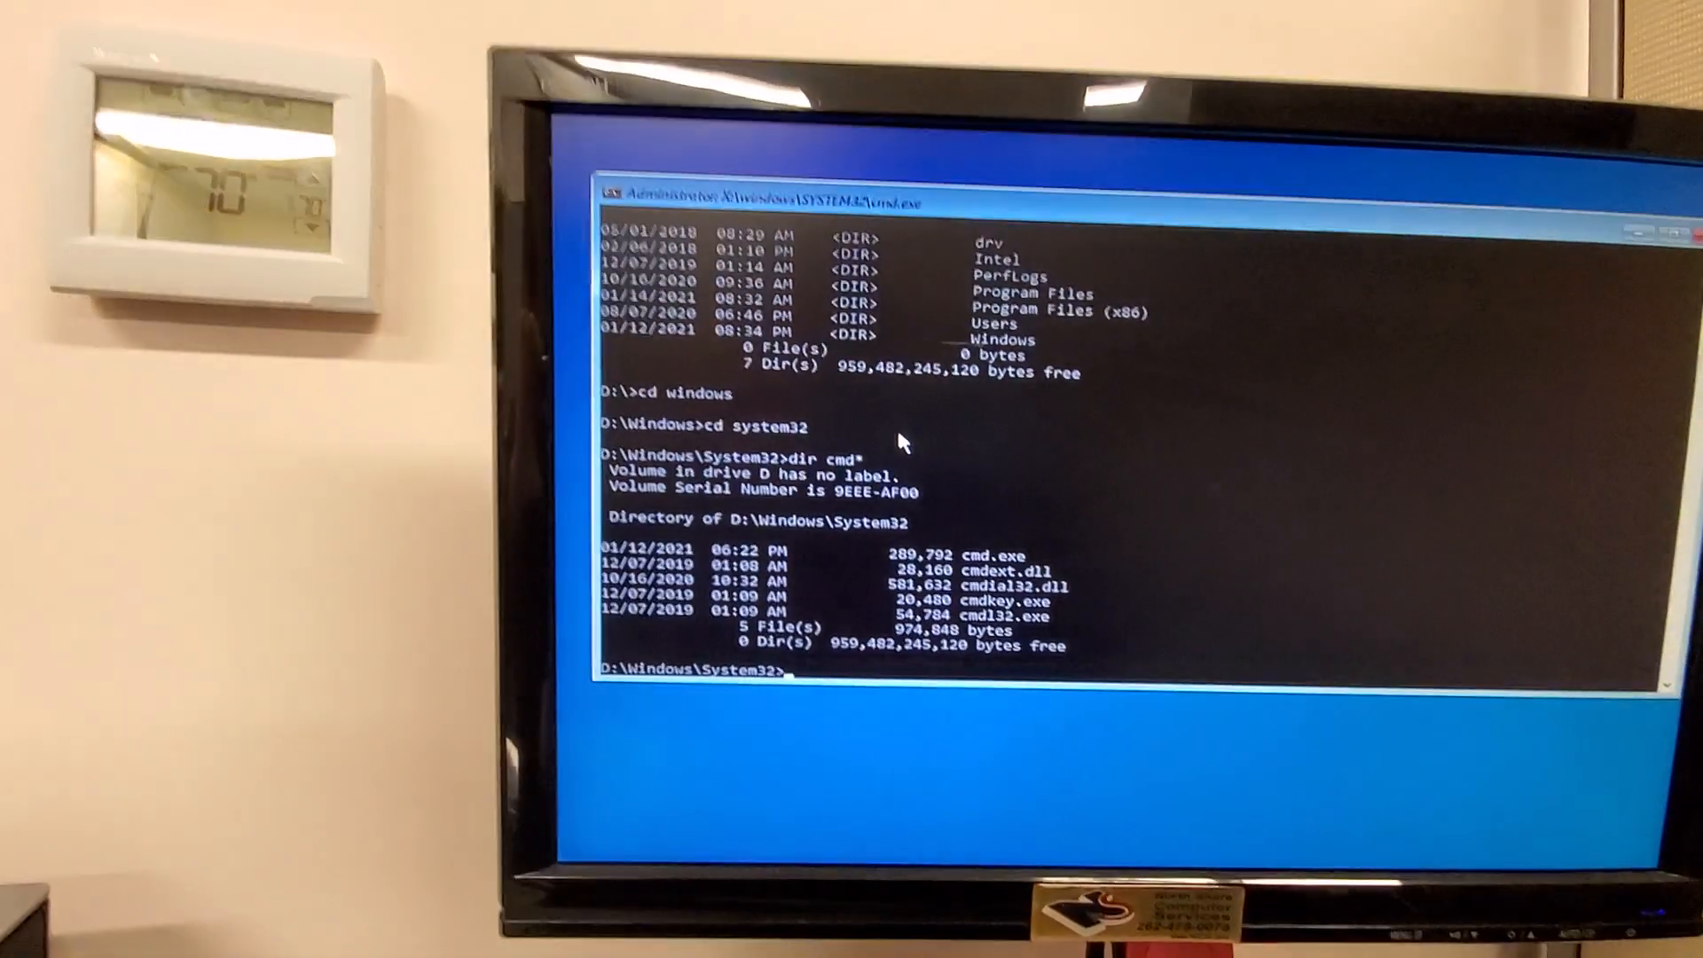
type("dir util")
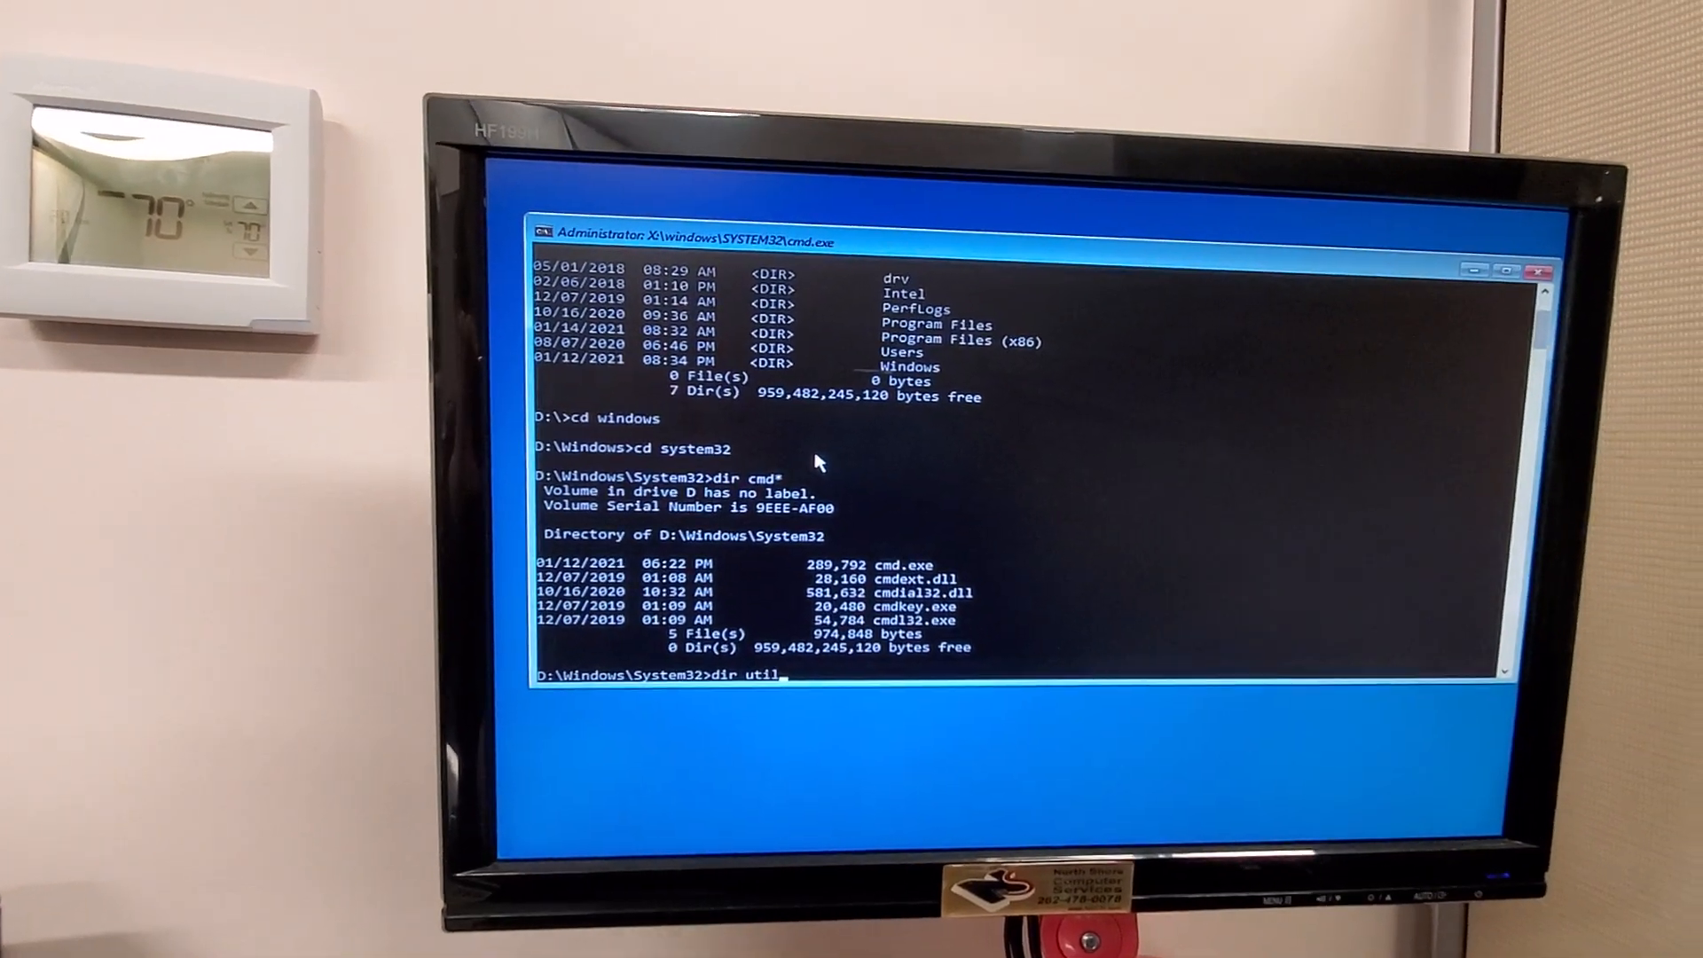
type("man.exe")
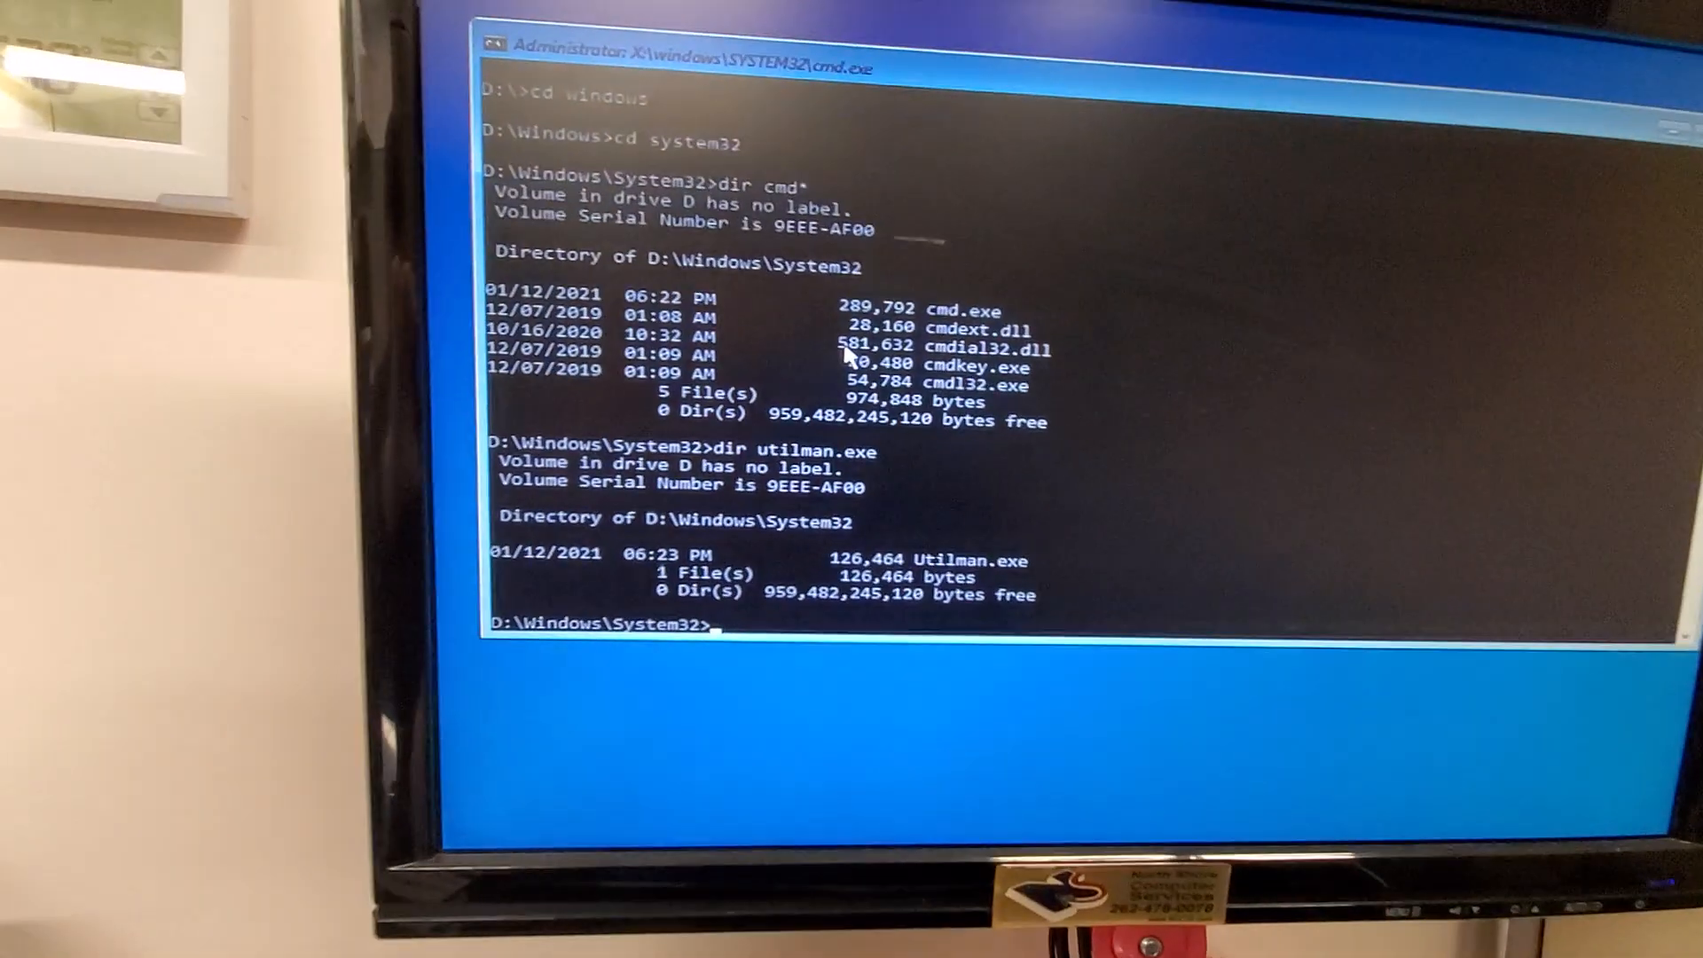
Rename utilman.exe to utilman1.exe and list the utilman files to verify it
type("rename utilman.exe ut")
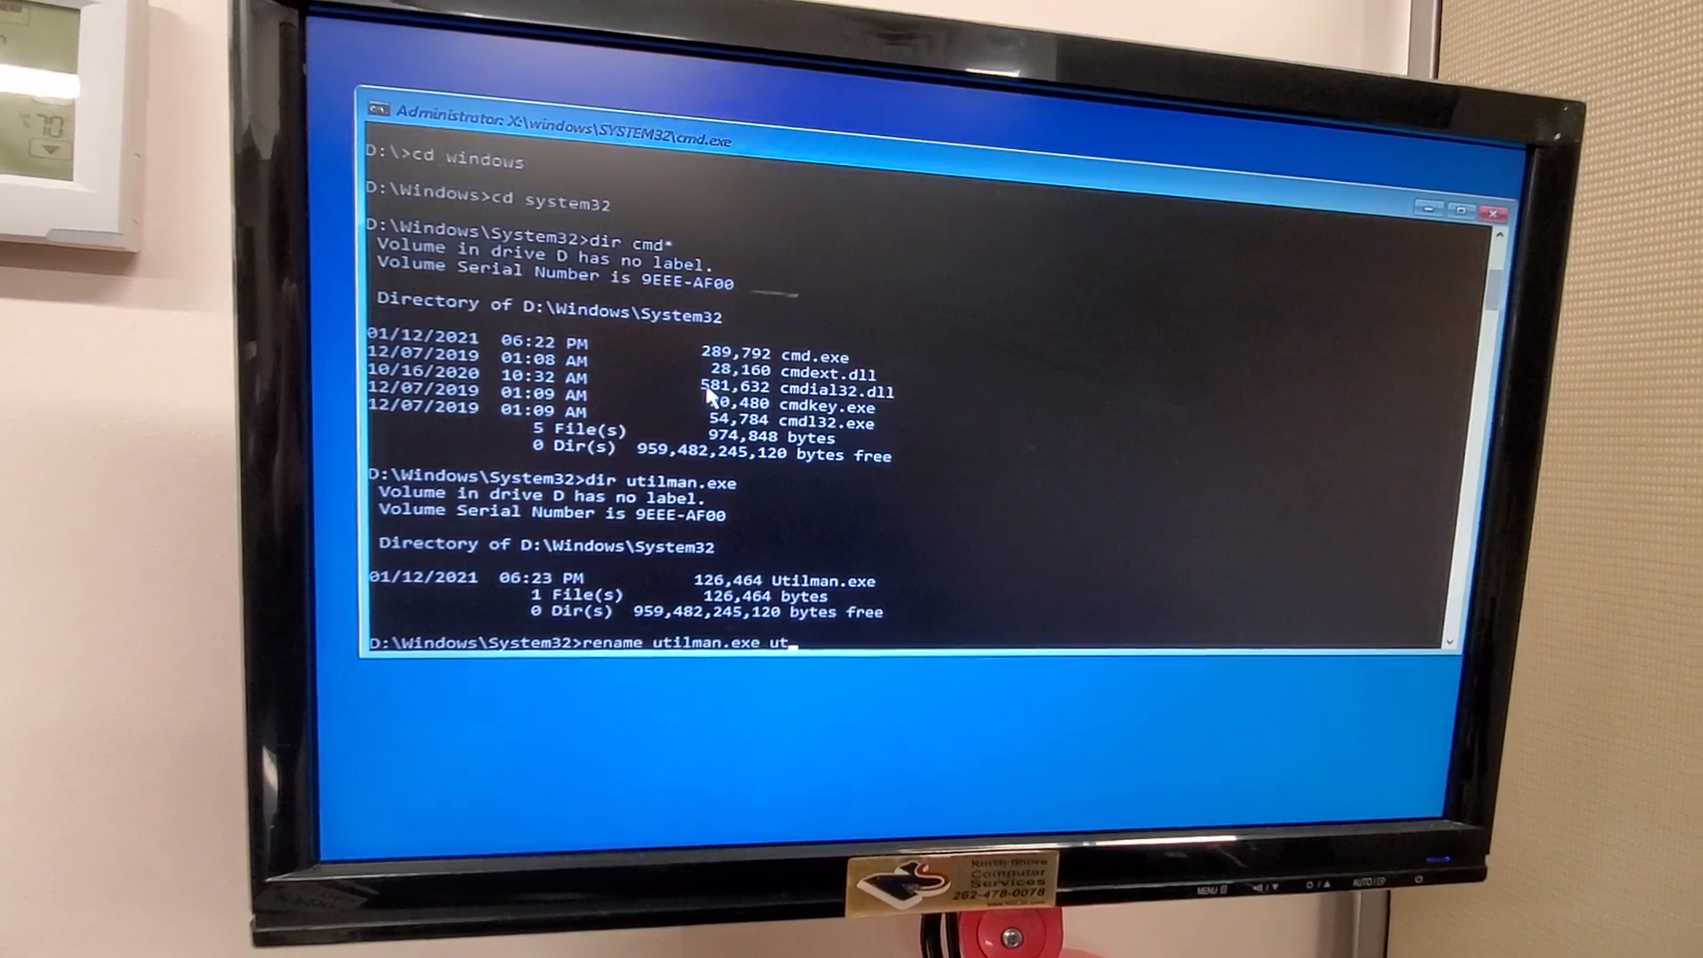
type("ilma")
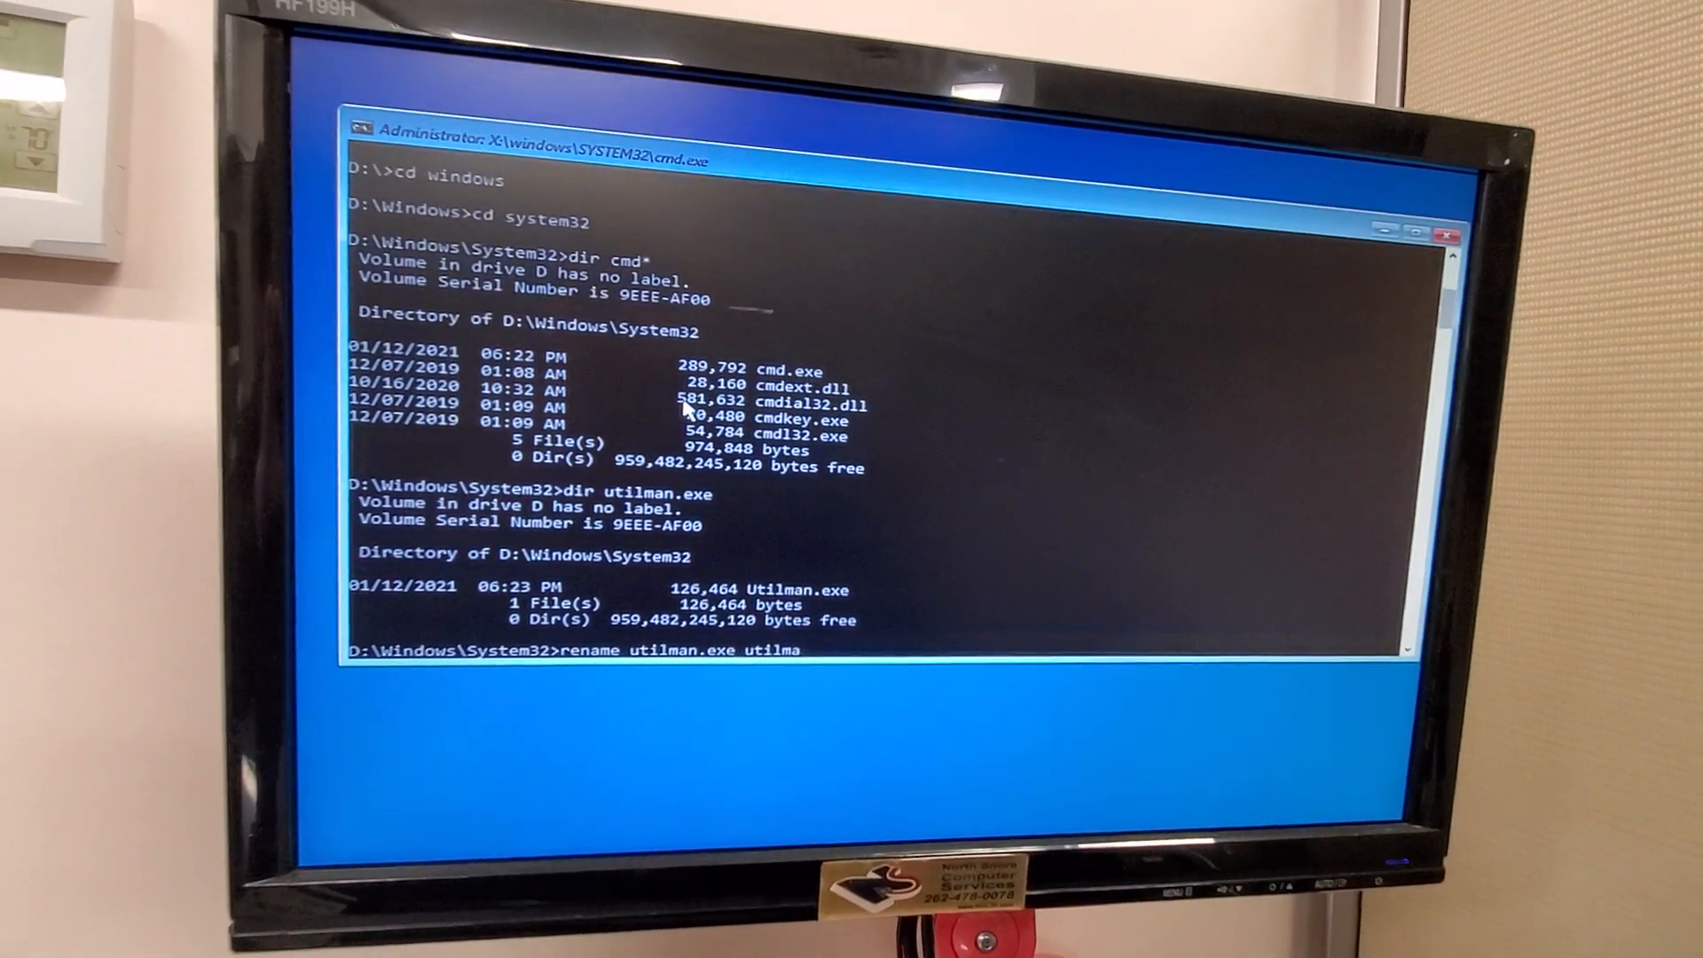
type("n.exe")
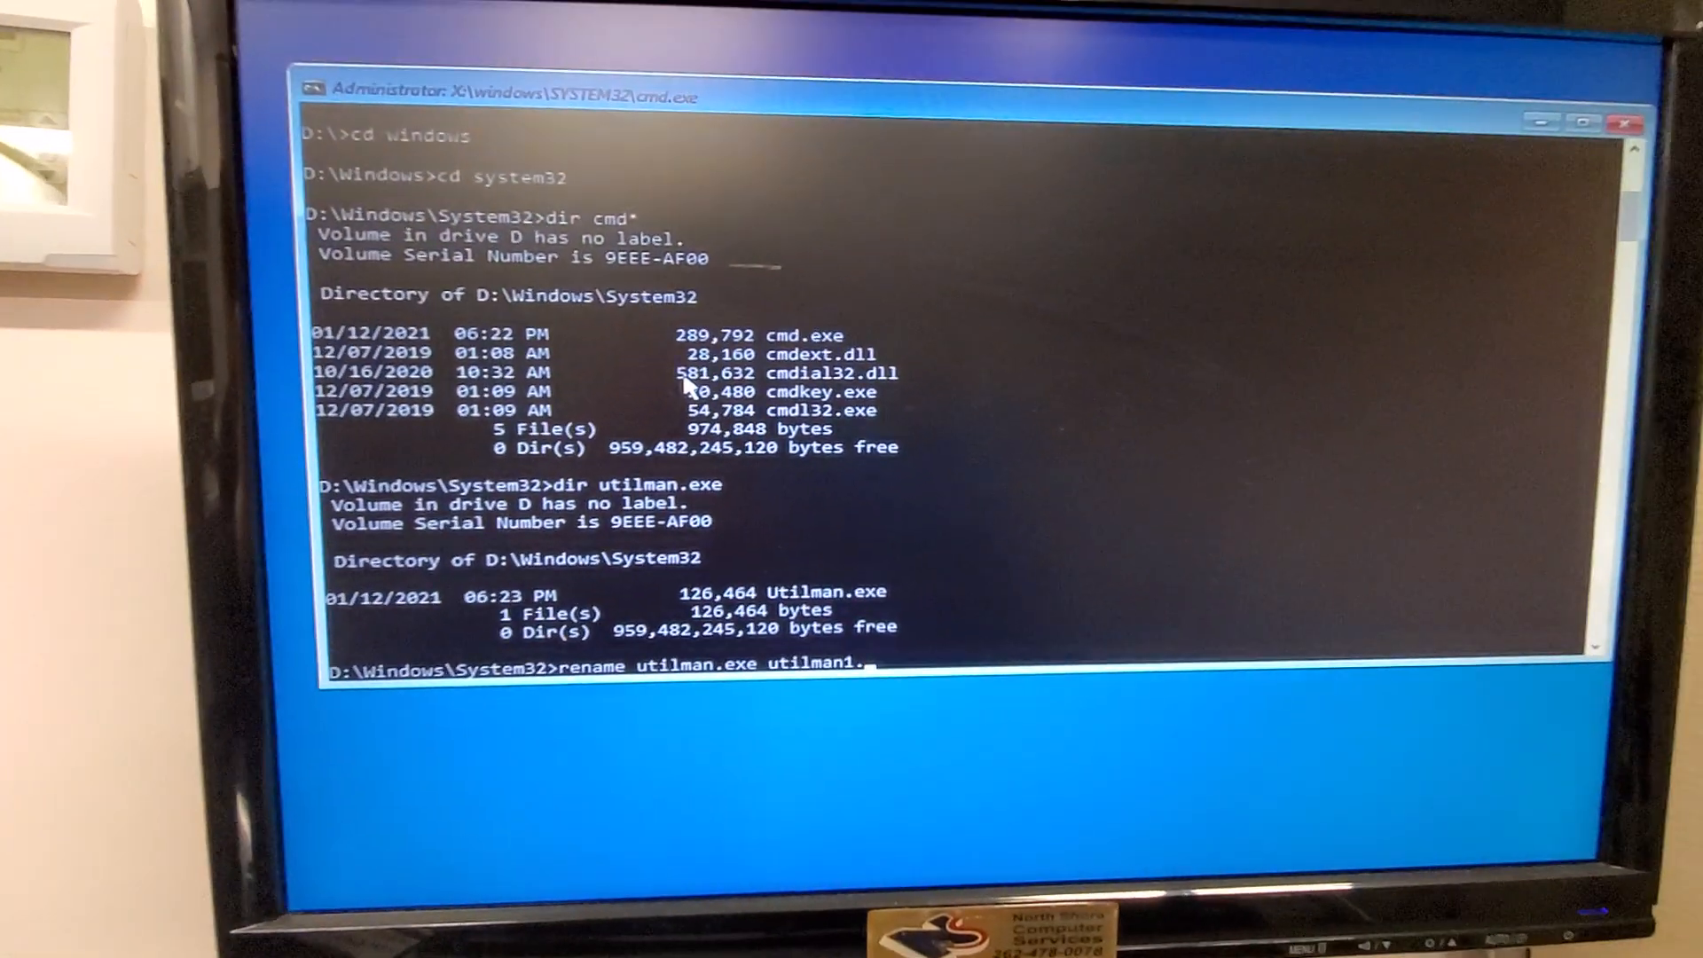
type("exe")
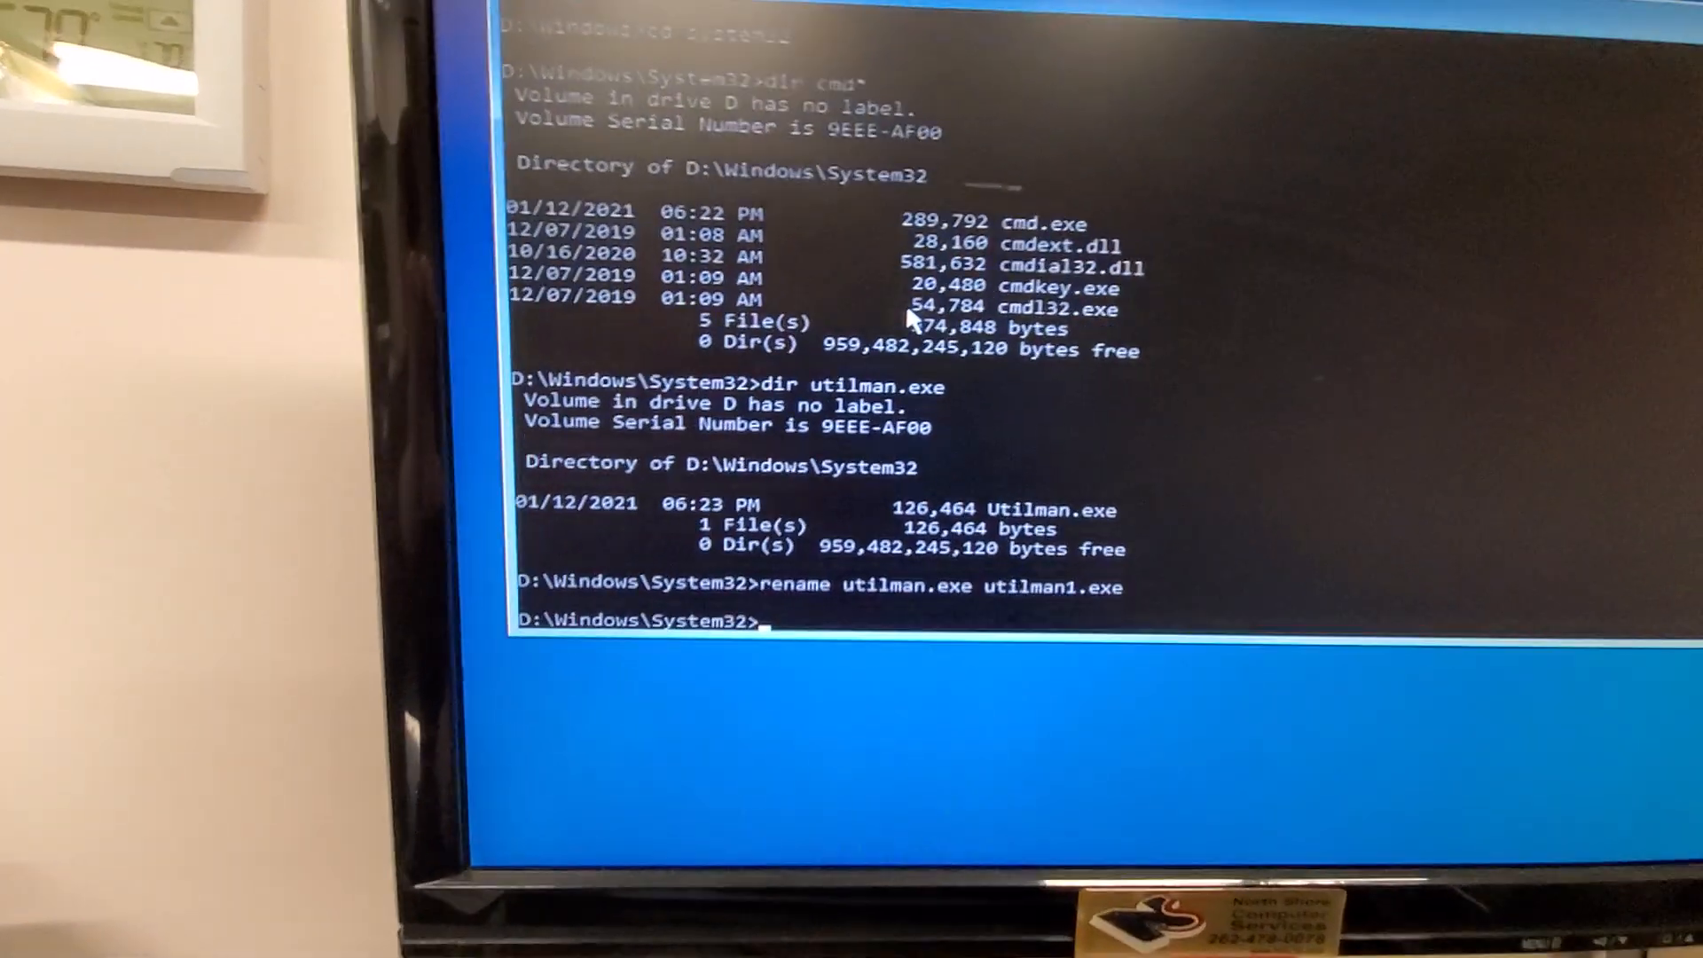
type("dir utilman*")
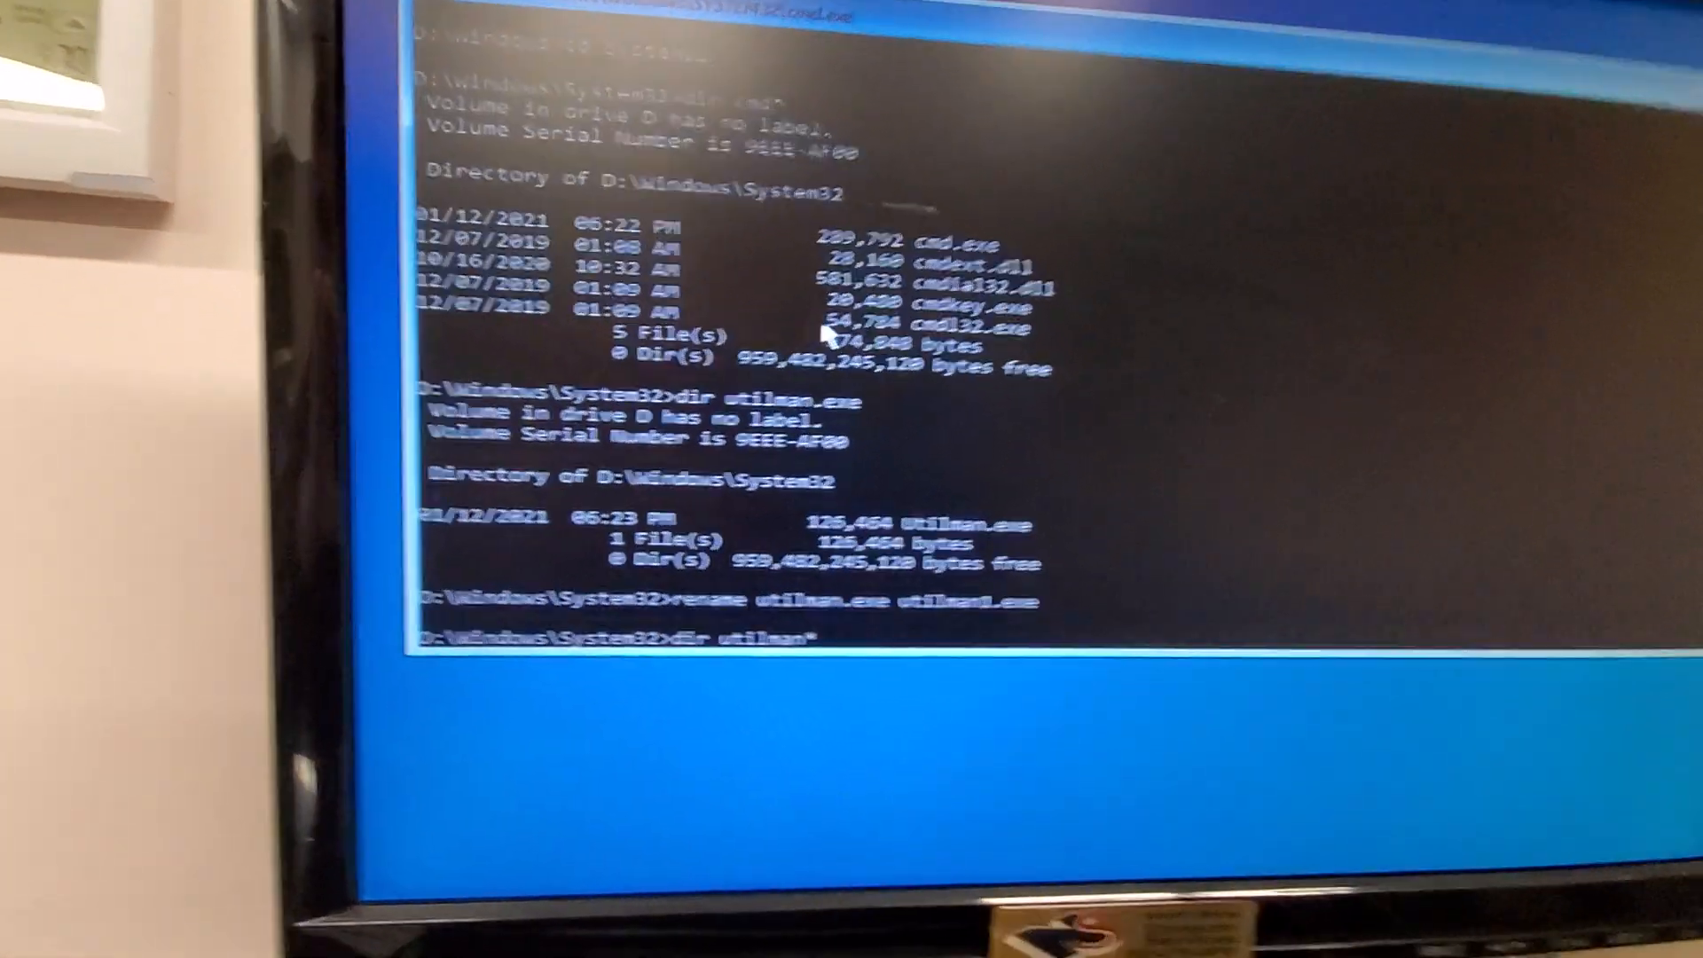
key("enter")
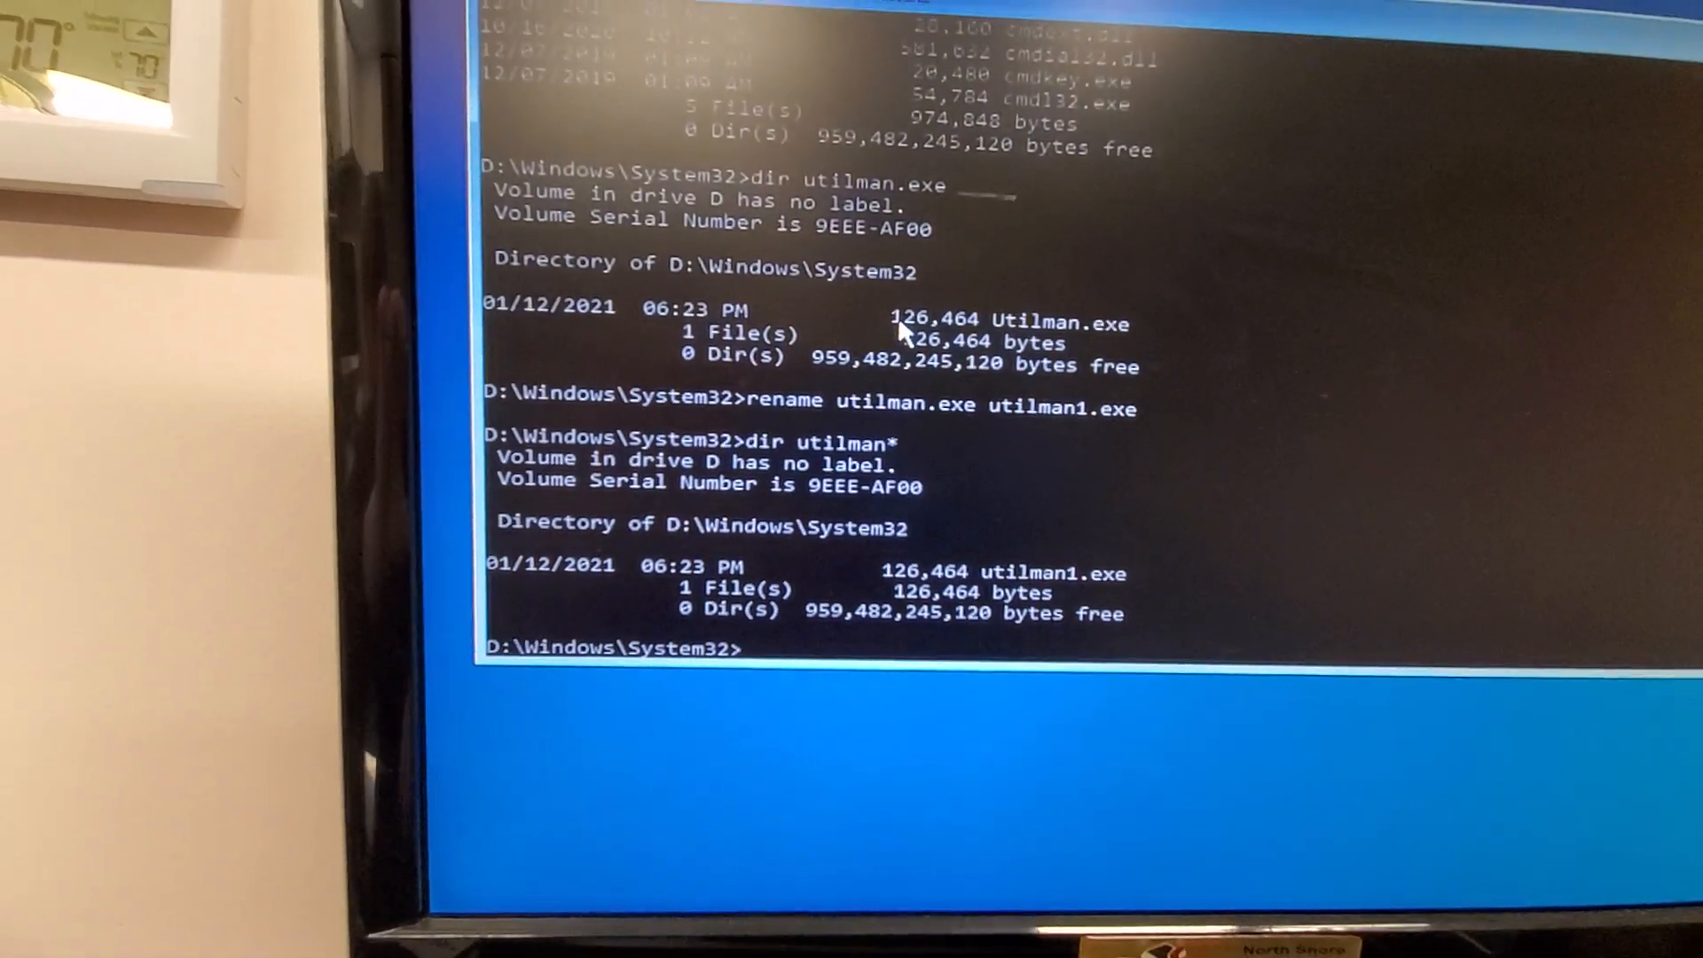
Copy cmd.exe to utilman.exe in System32
type("copy")
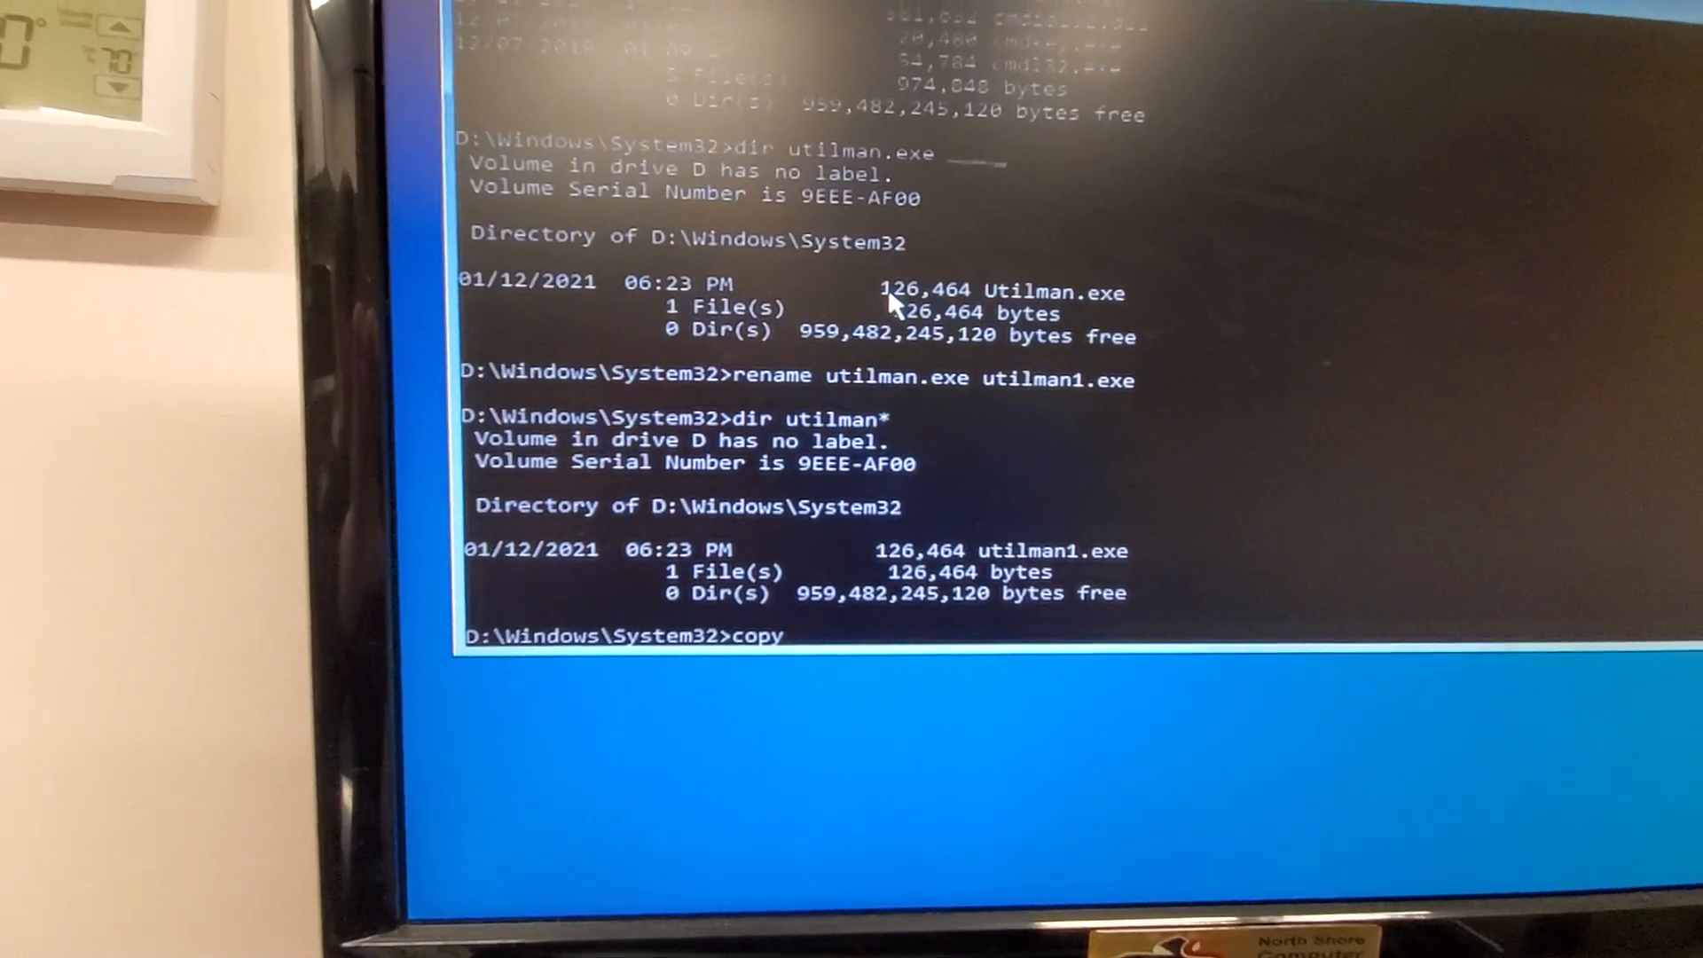
type("cmd")
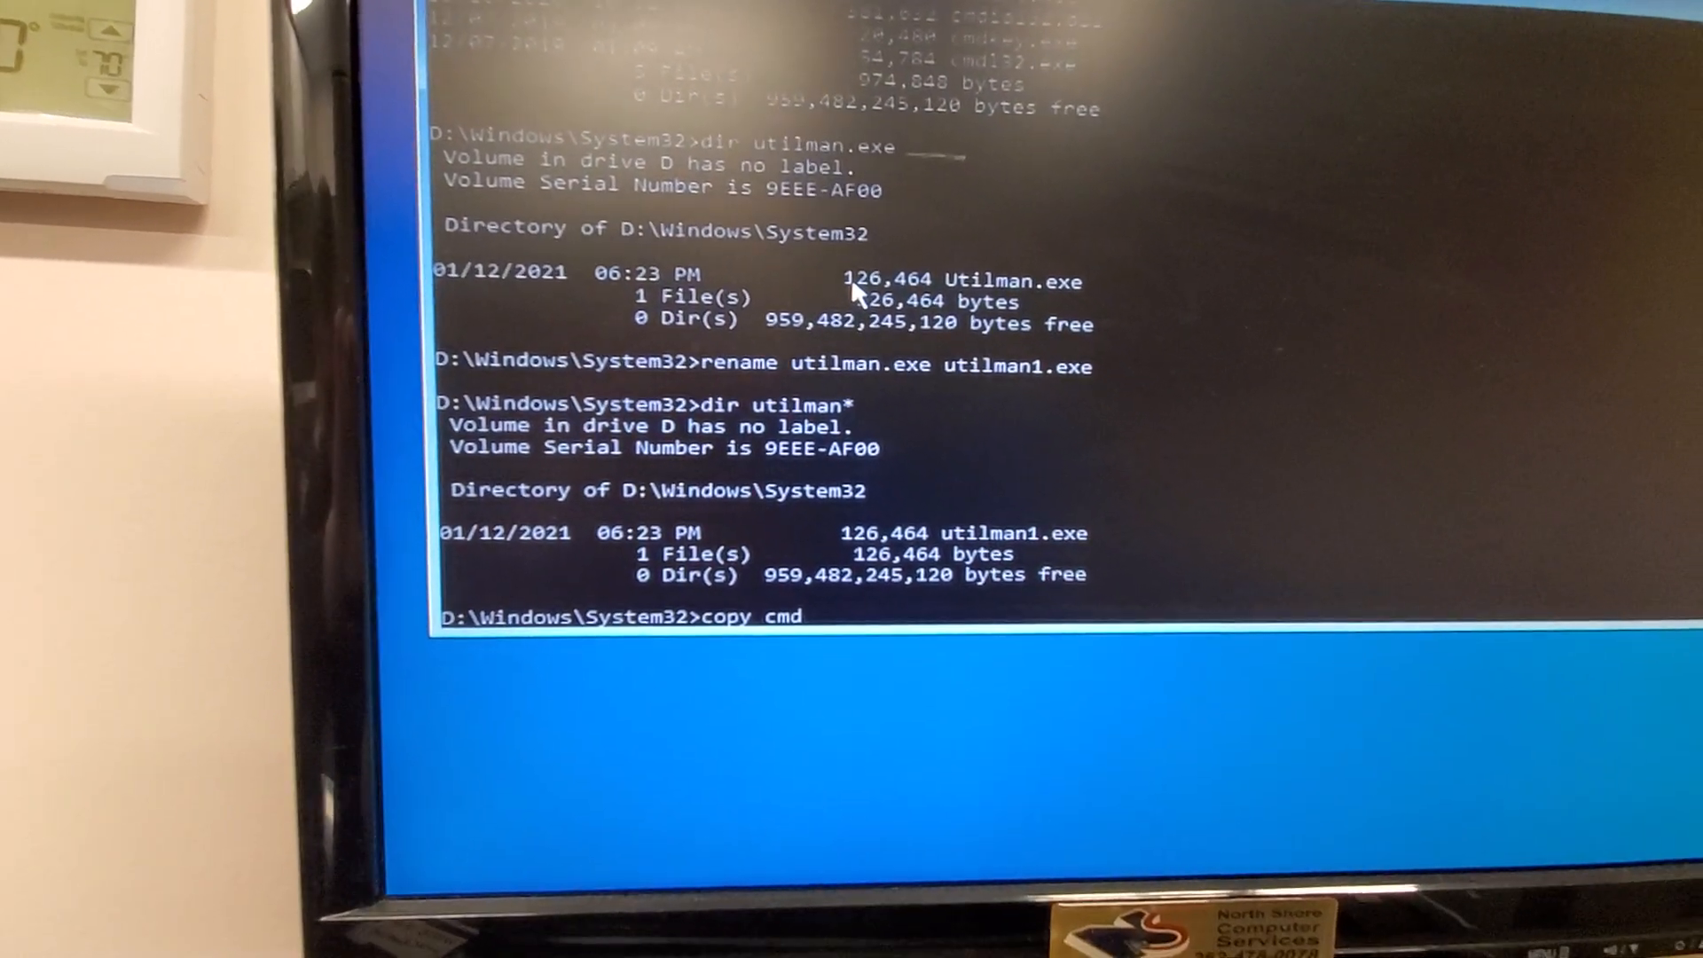
type(".exe uti")
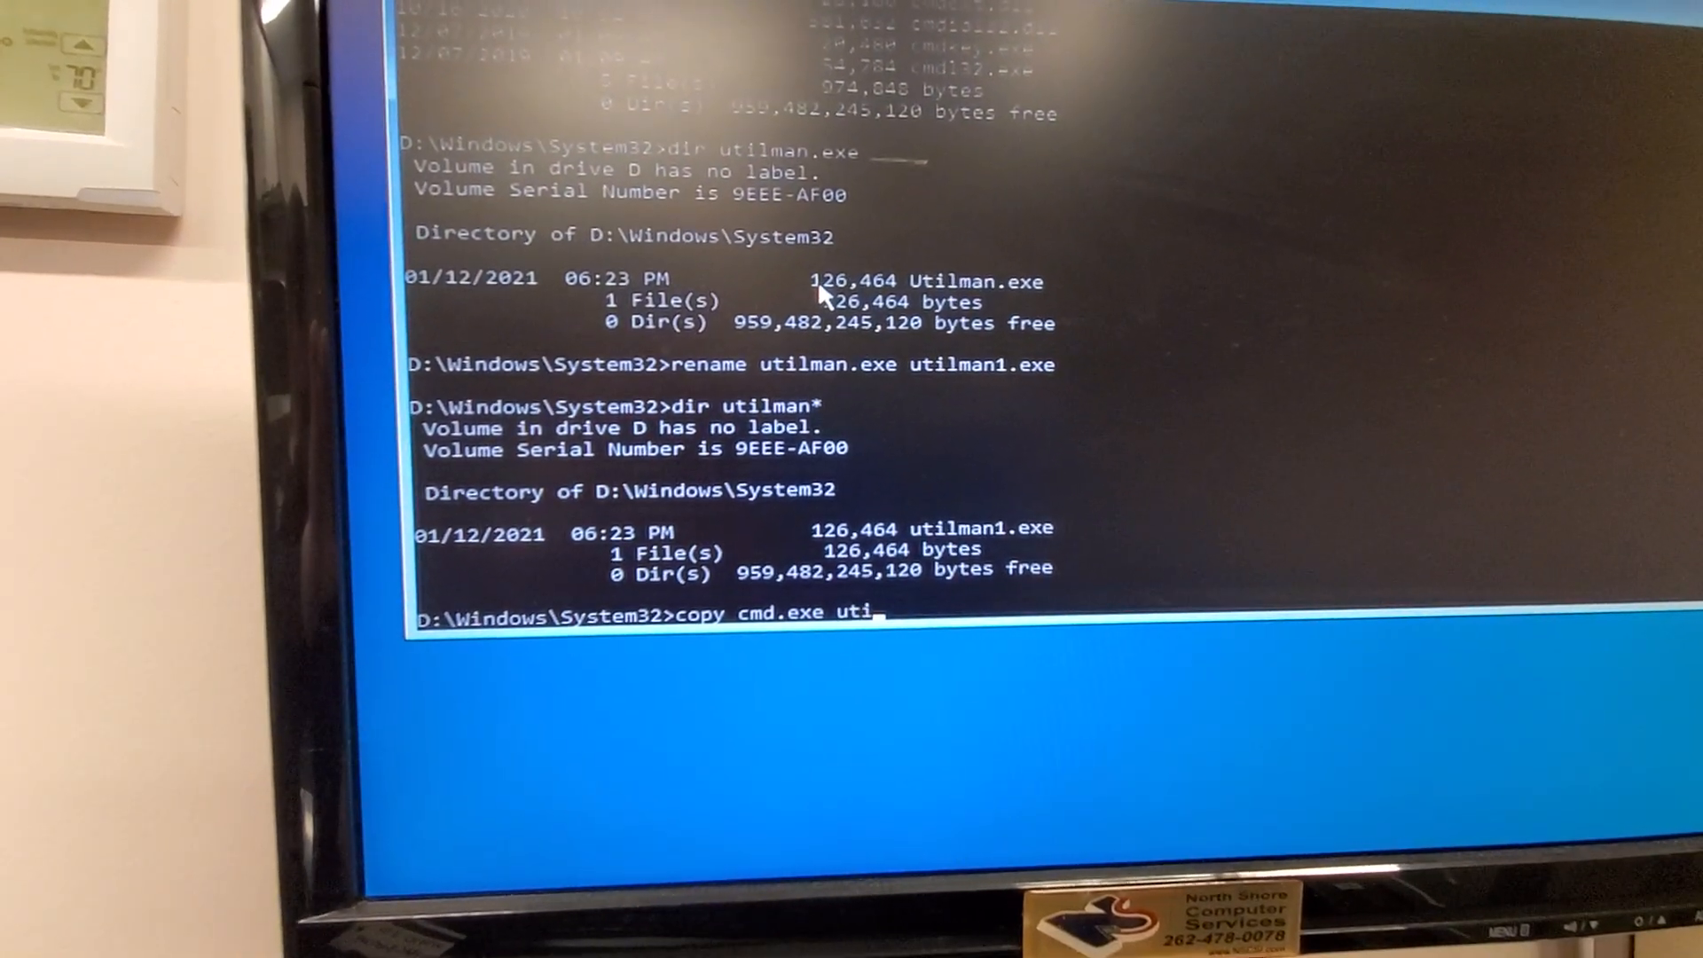
type("lman")
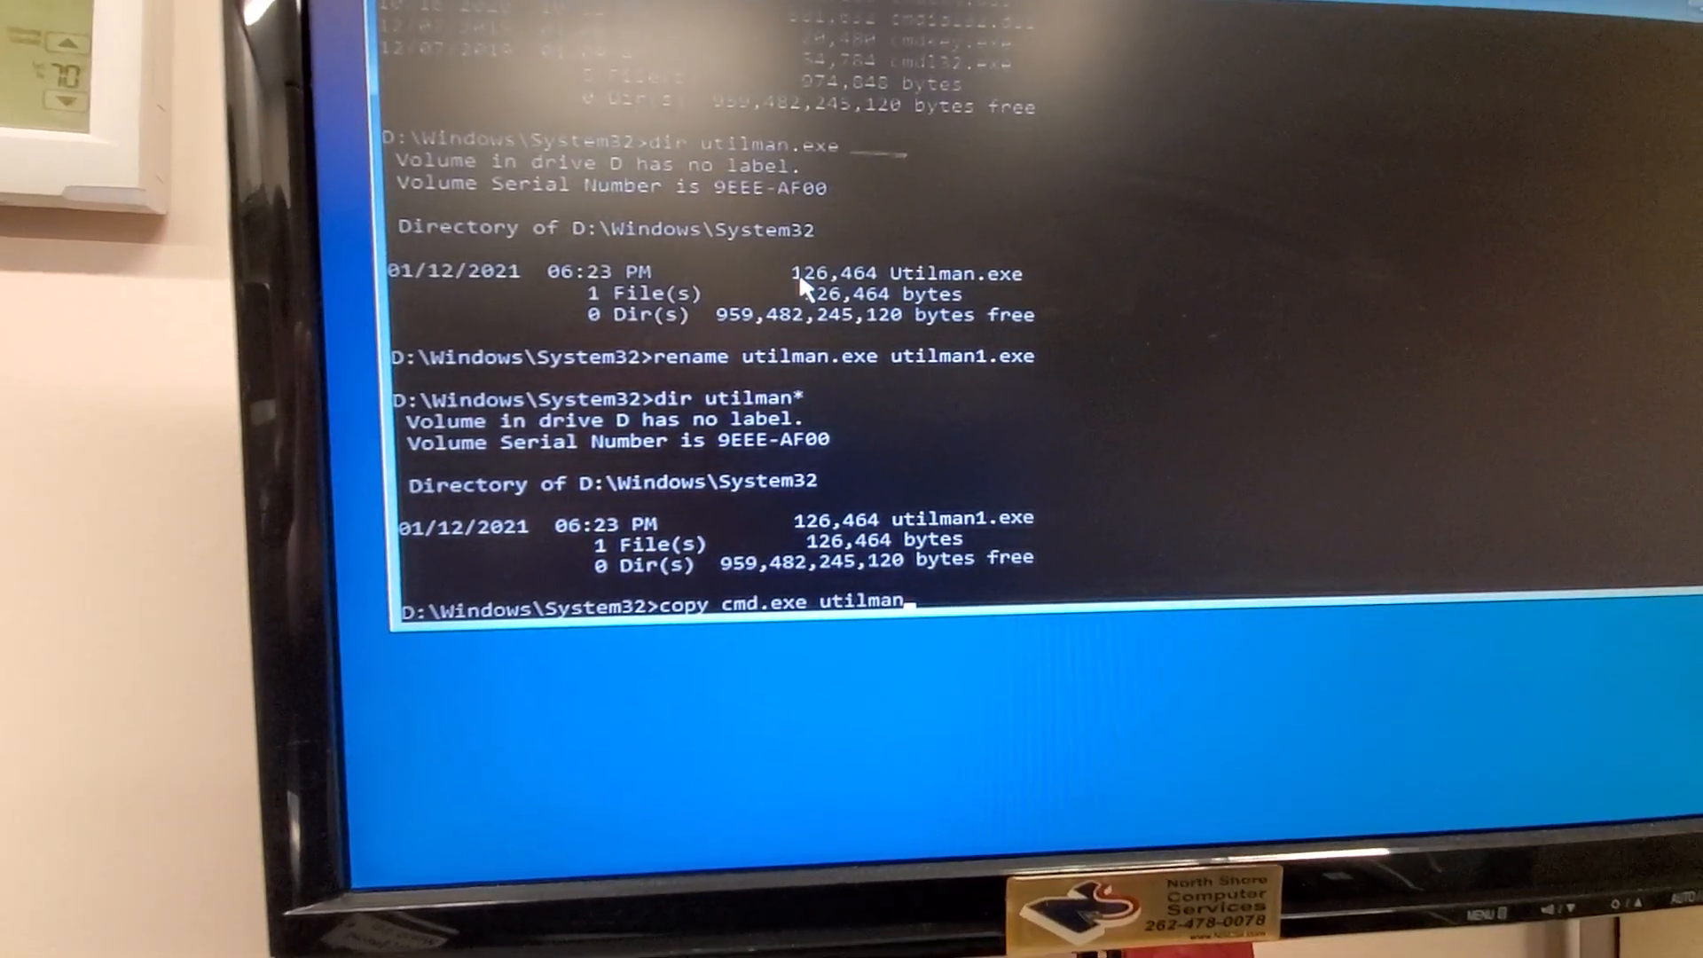
type(".exe")
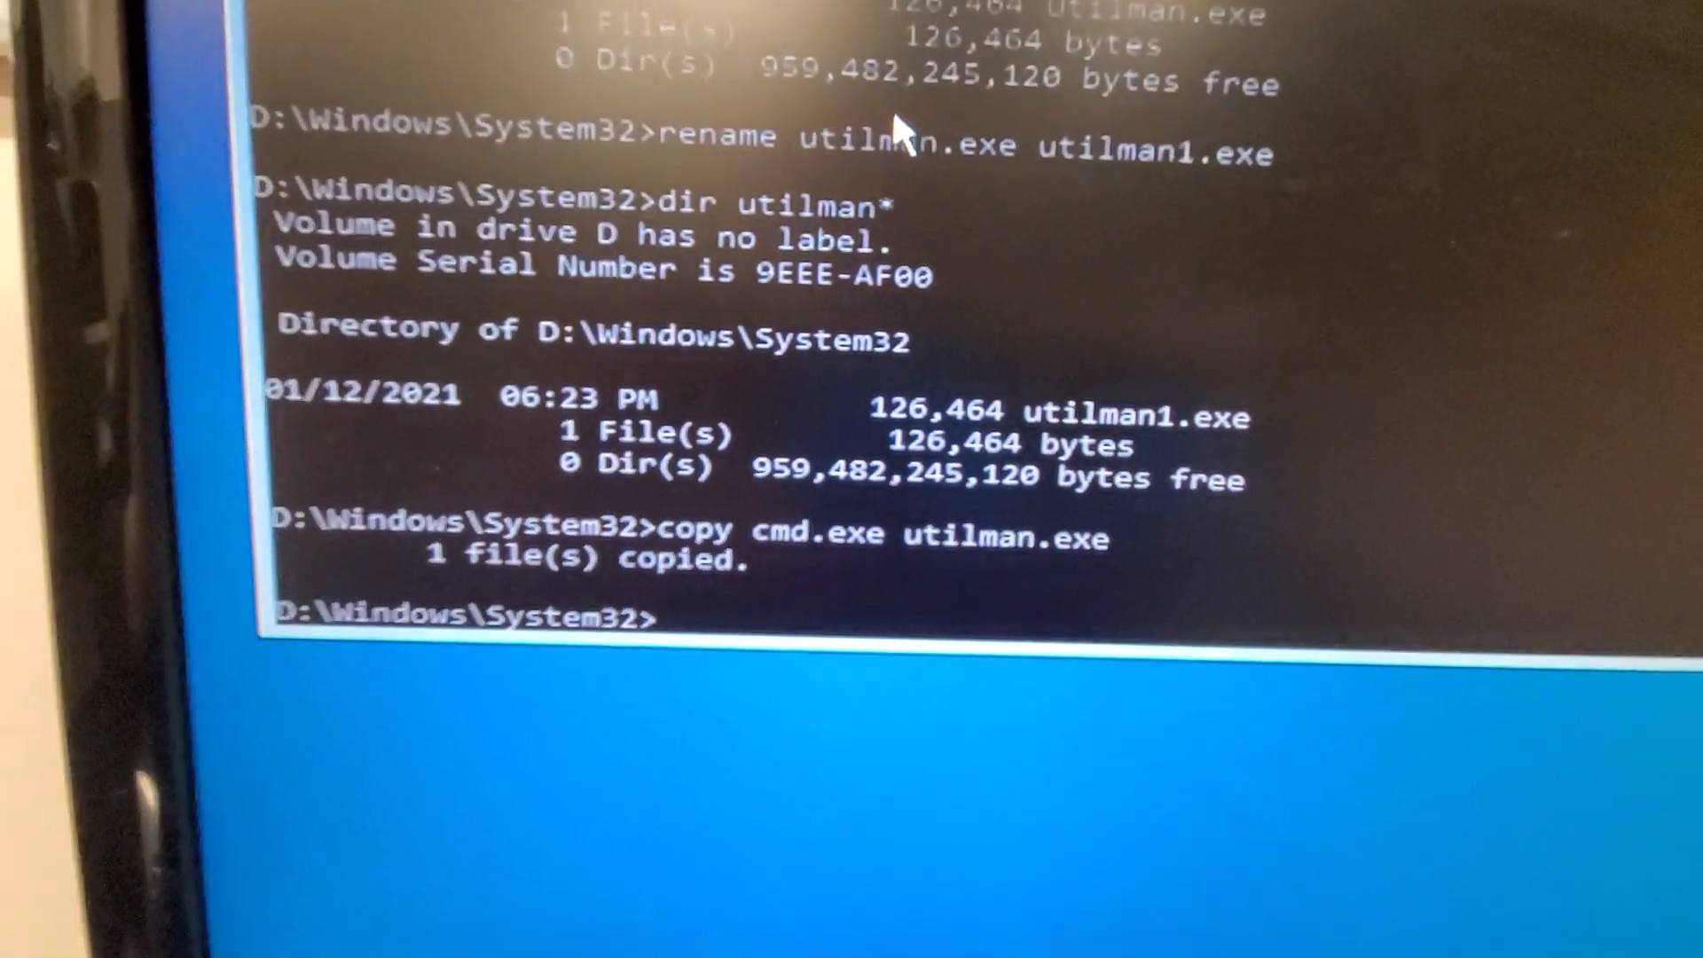
List the utilman files to confirm both utilman.exe and utilman1.exe exist
type("d")
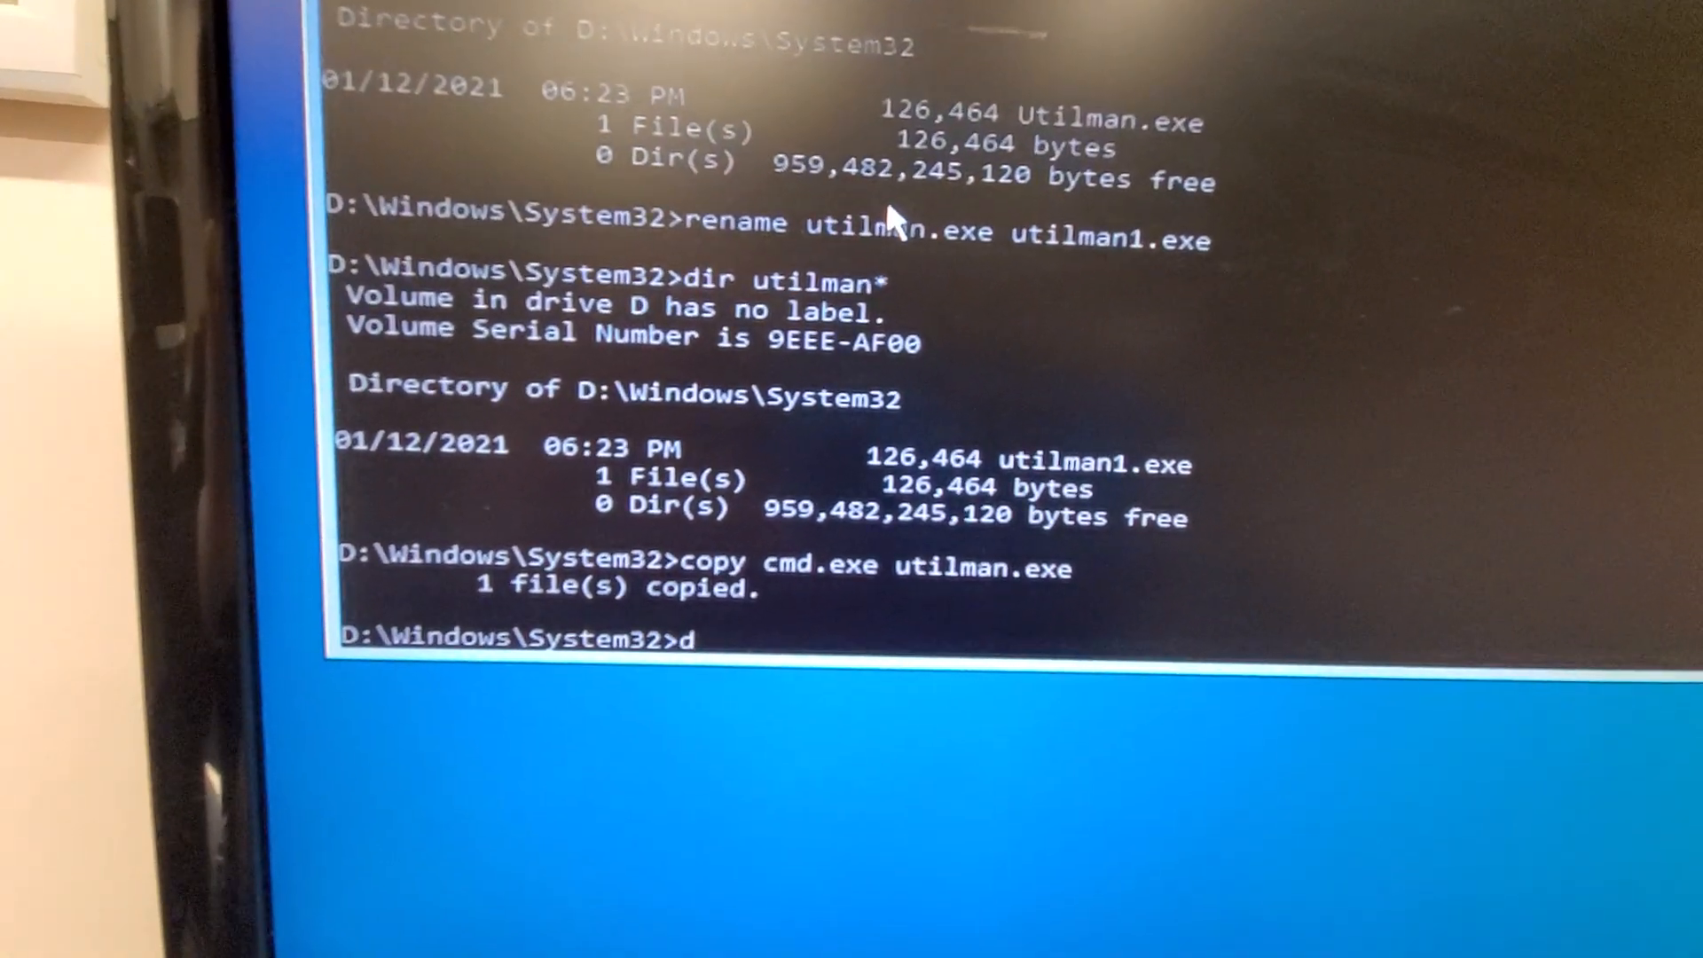
type("ir util")
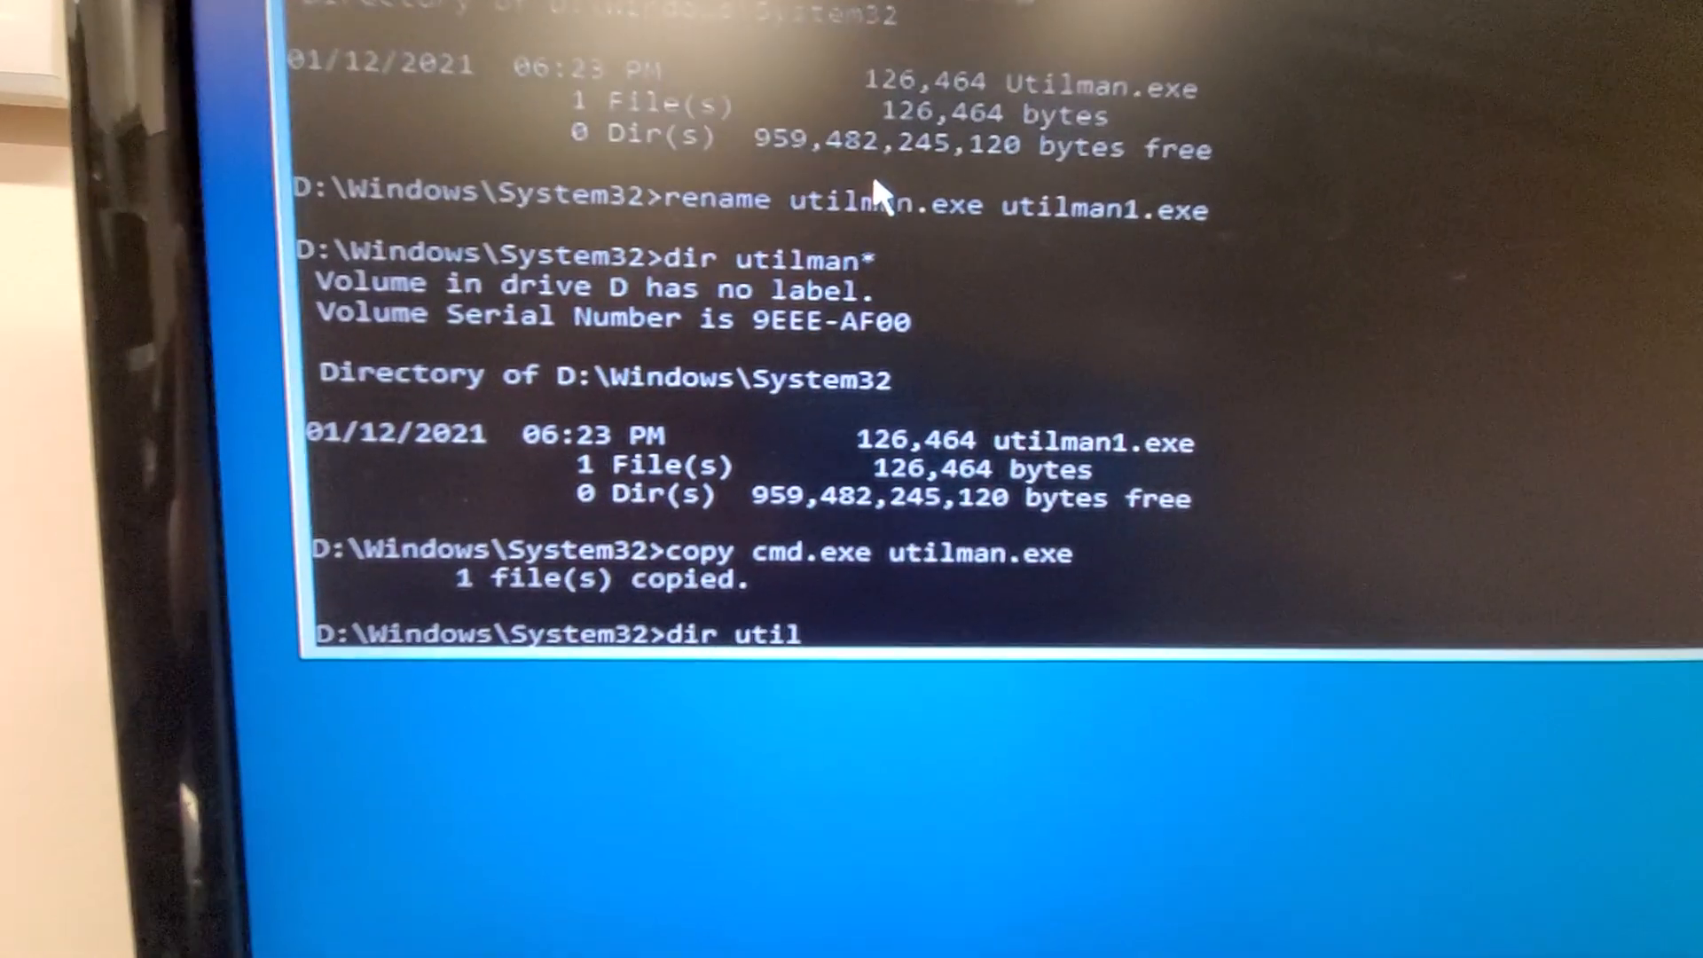
type("man*")
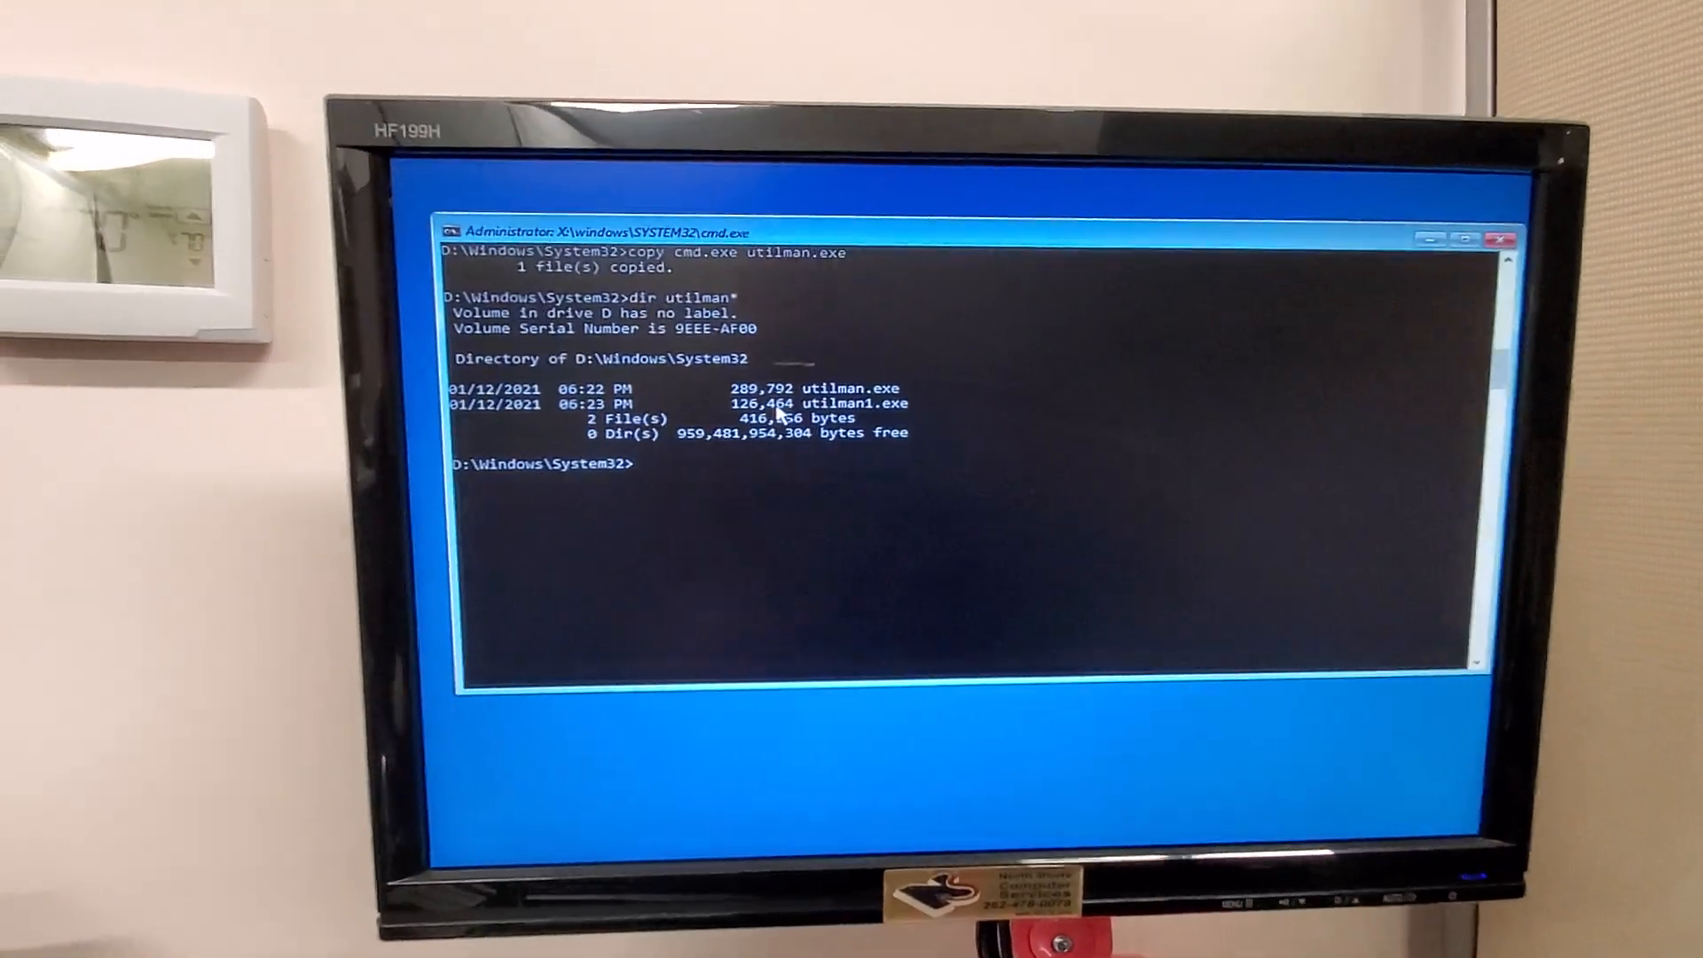
Exit the recovery Command Prompt so the PC boots to the Windows sign-in screen
type("exi")
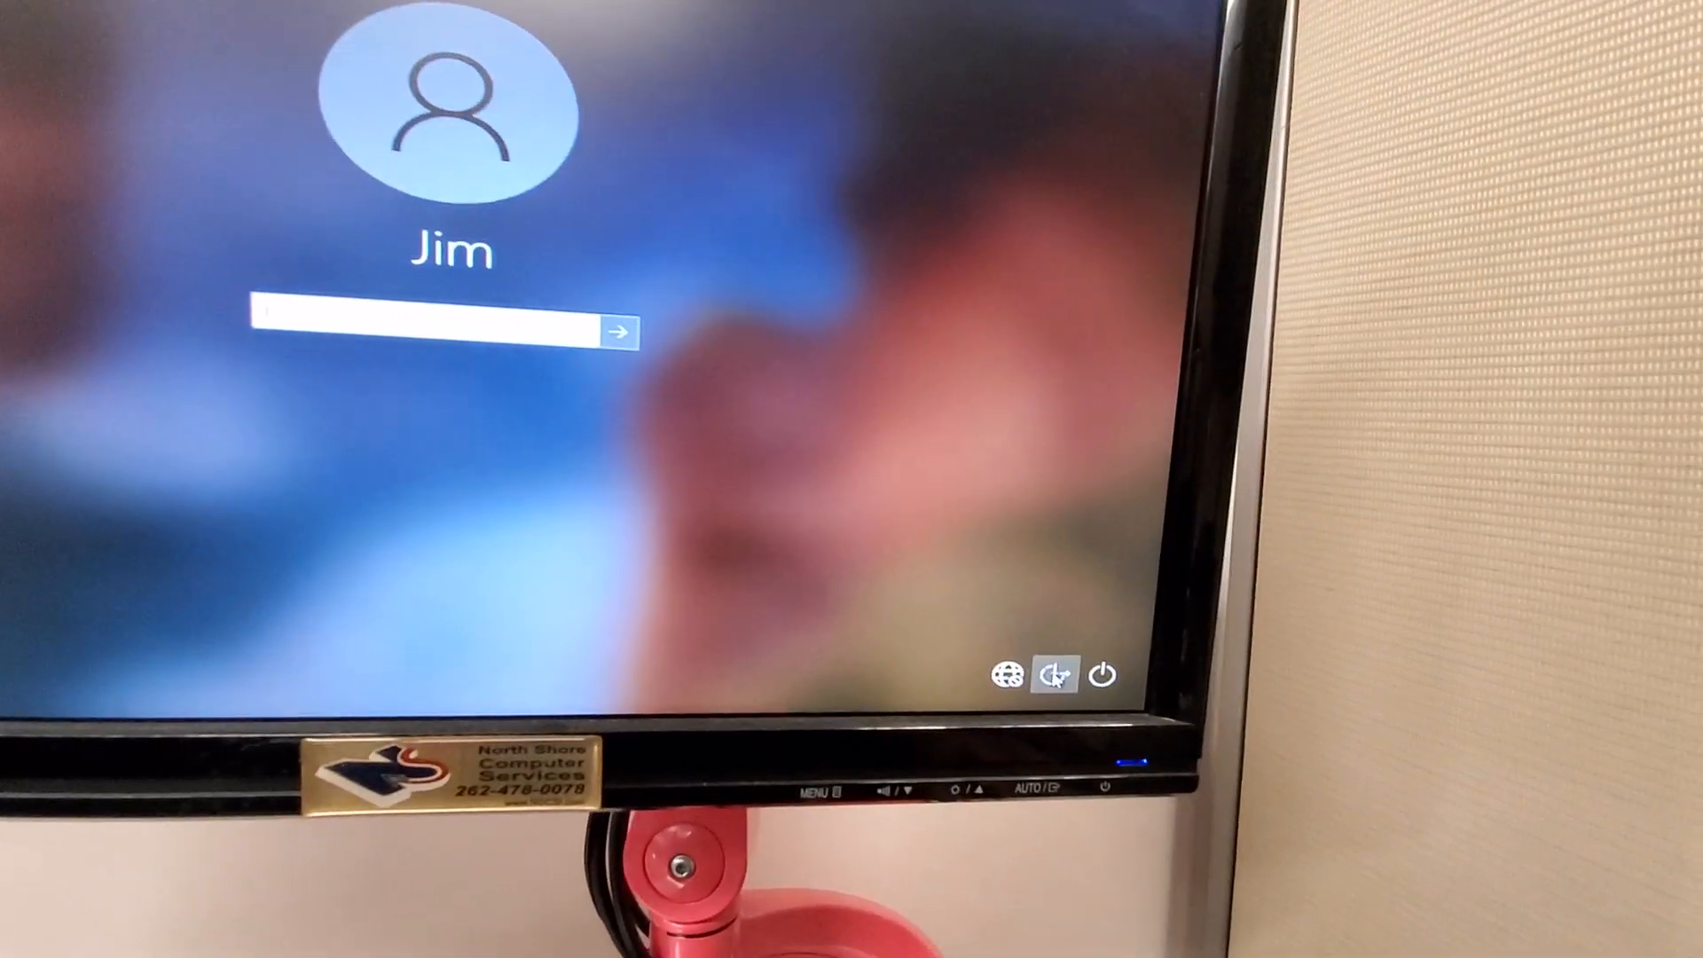
Use the lock screen's Ease of Access icon to launch the swapped-in utilman.exe Command Prompt
left_click(1052, 675)
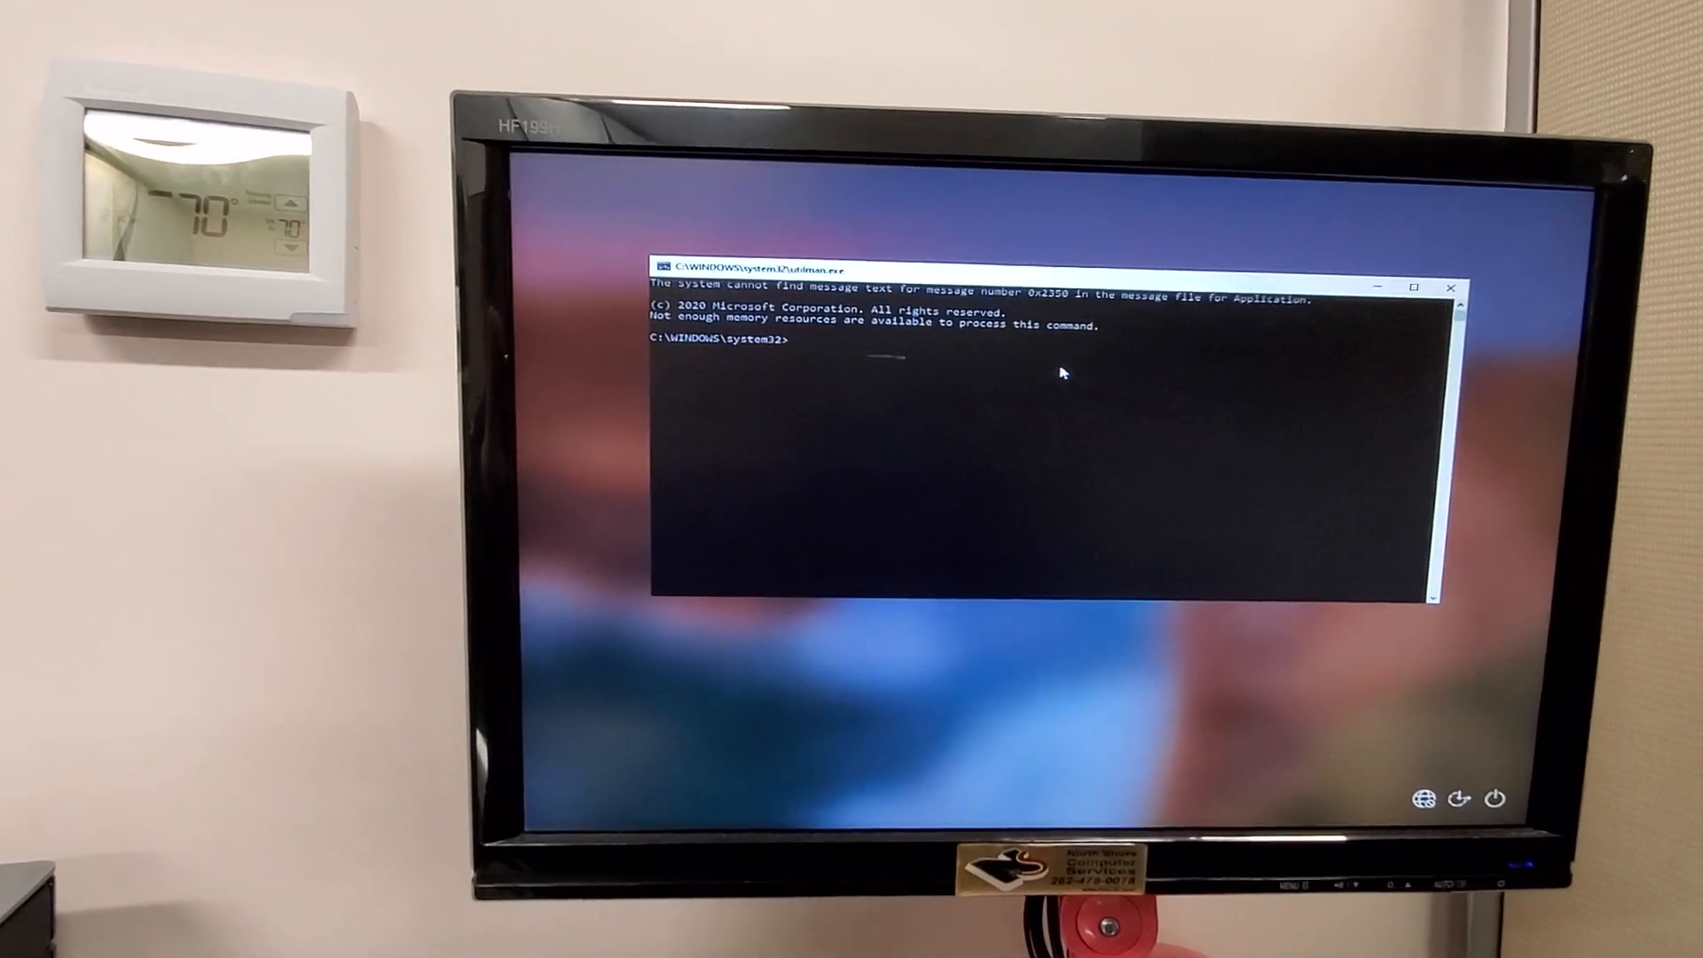
Go to C:\ and list the Users folder, revealing the Jim and Public profiles
type("cd\\")
type("cd users")
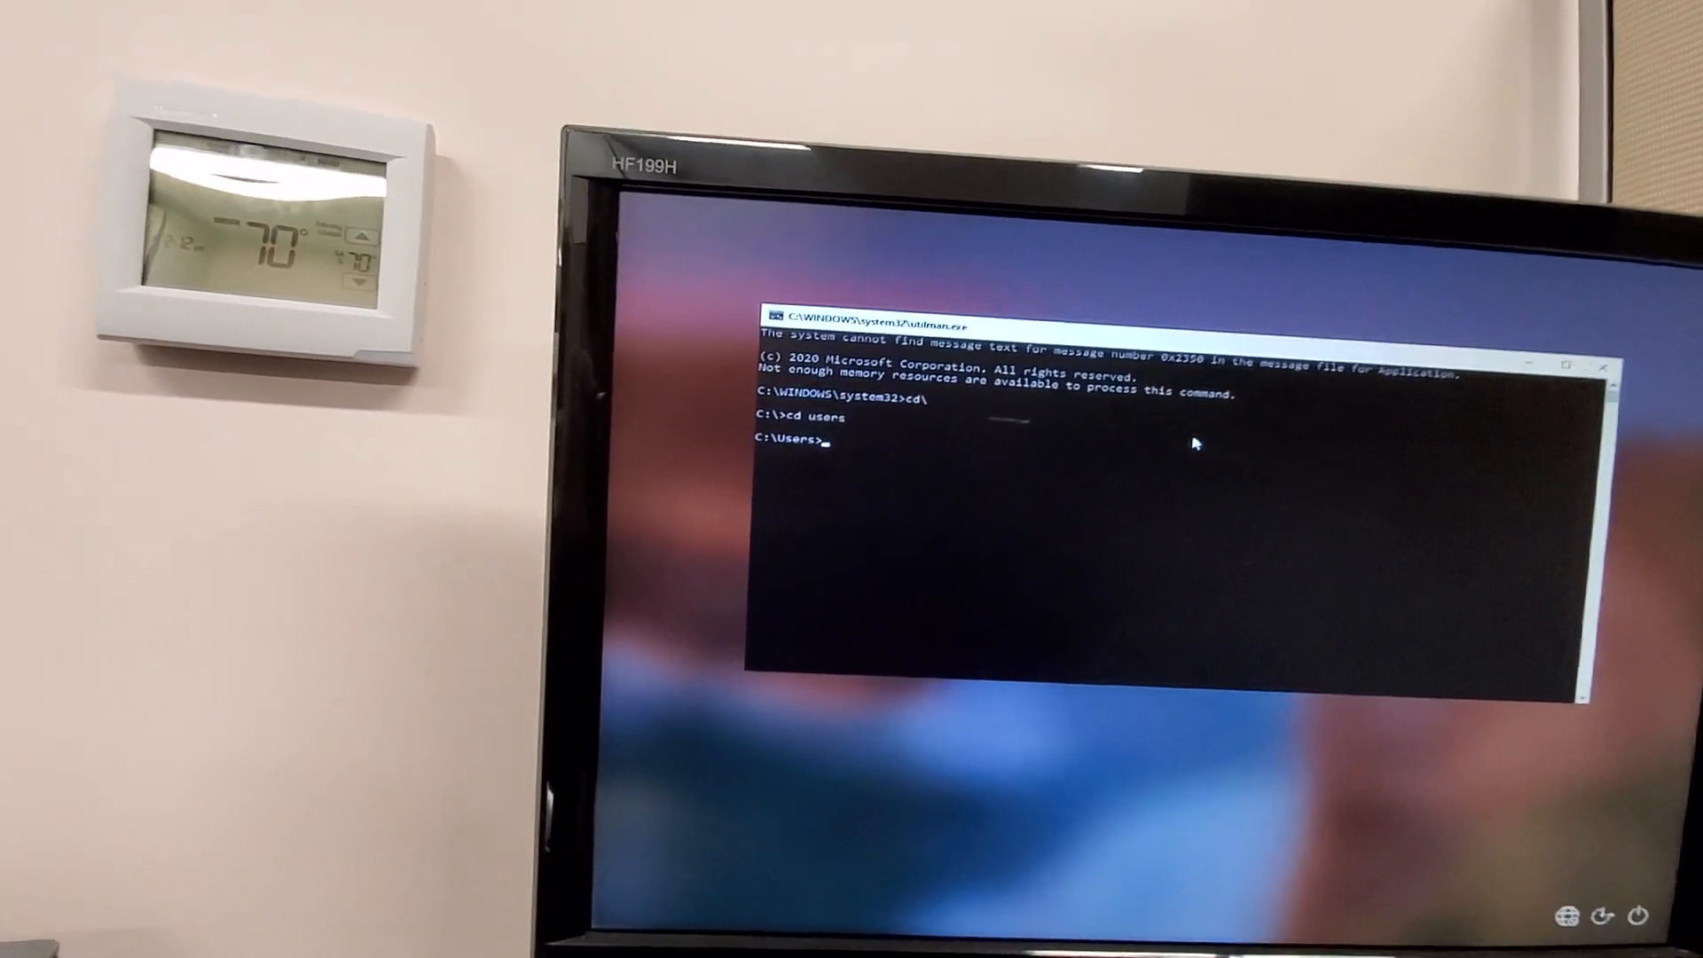
type("dir")
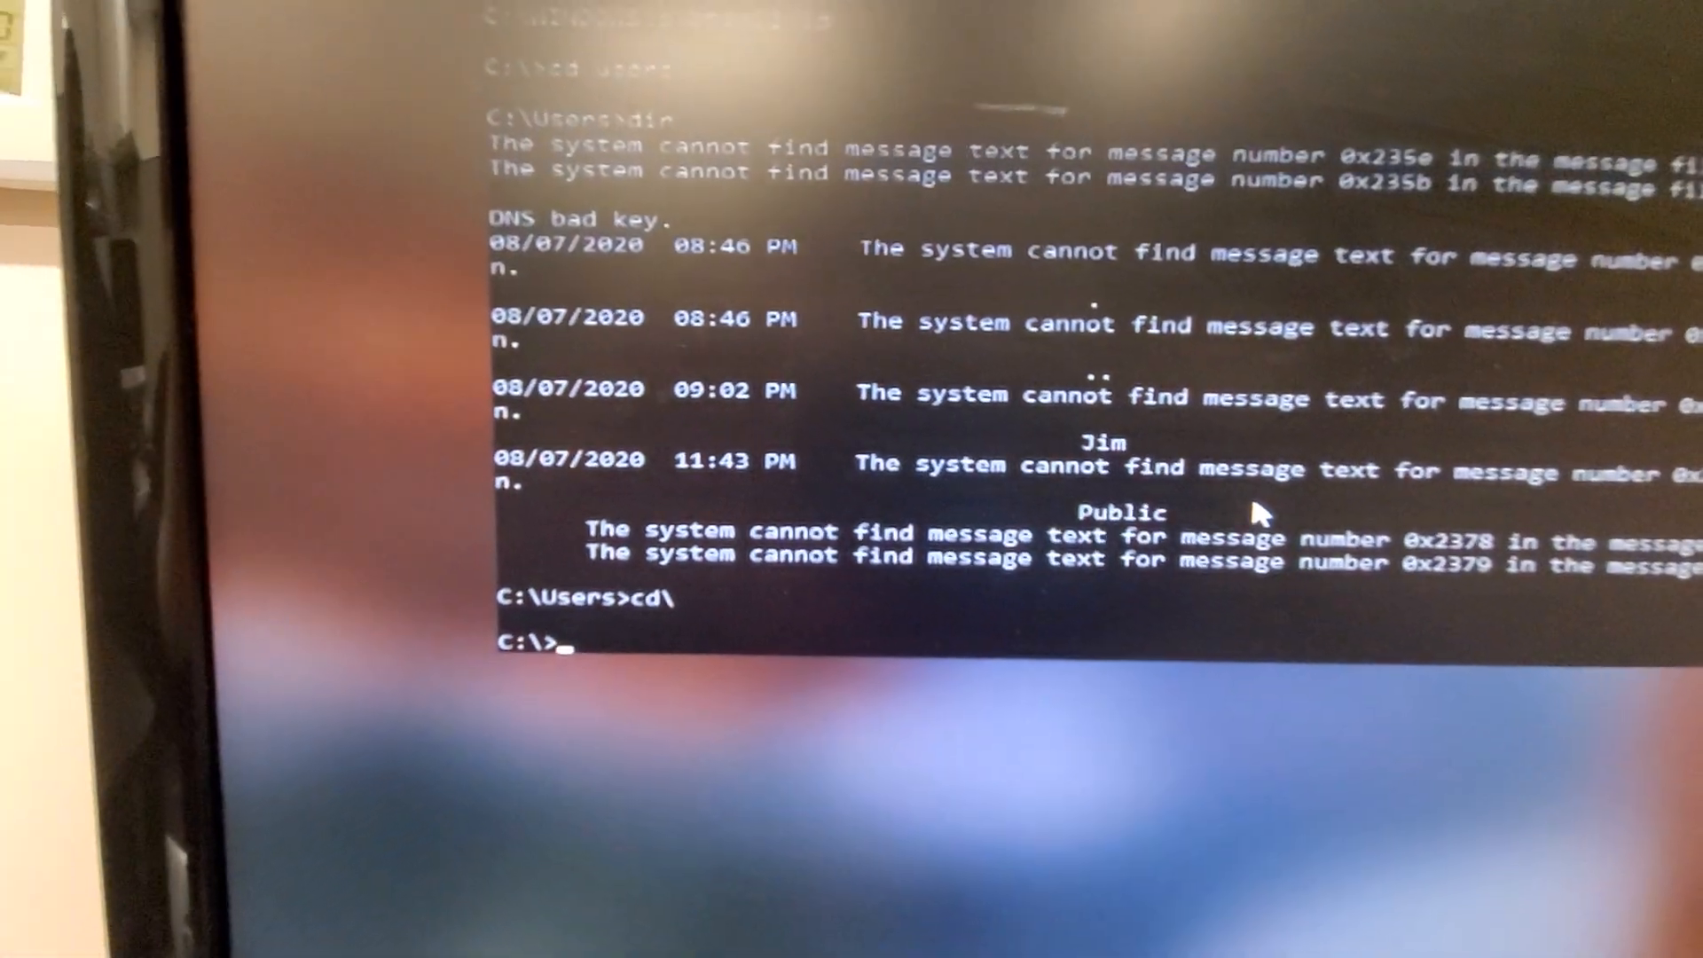
Reset Jim's password with net user jim * and exit back to the sign-in screen
type("net user jim *")
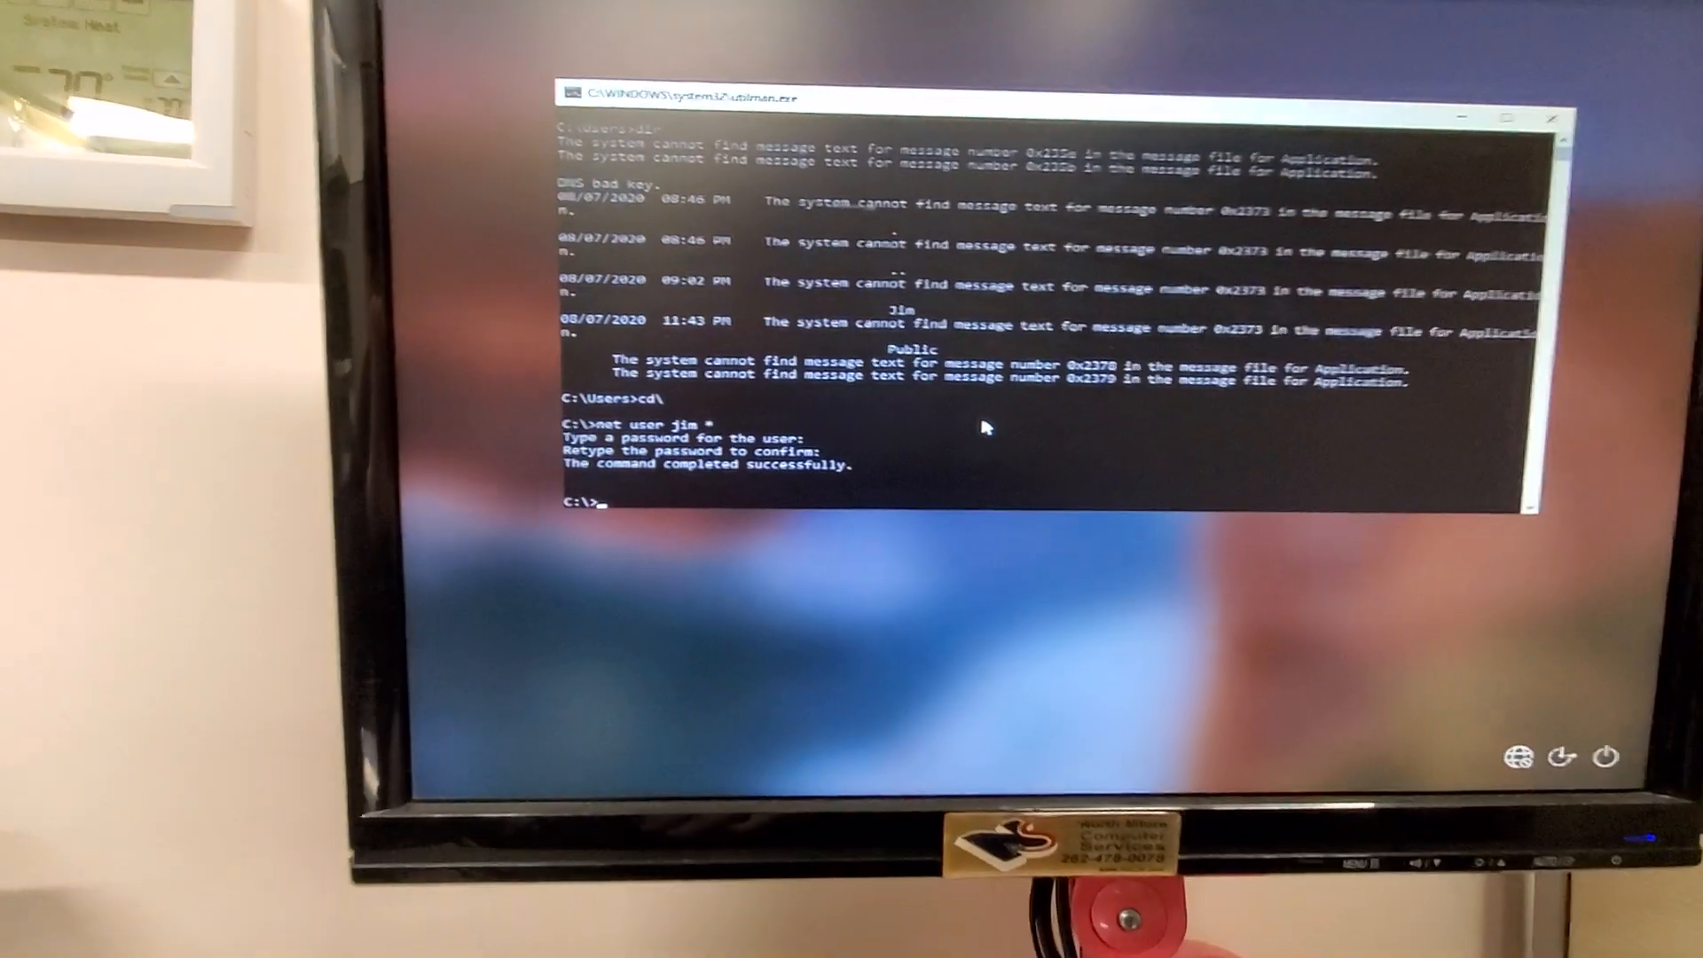
type("exit")
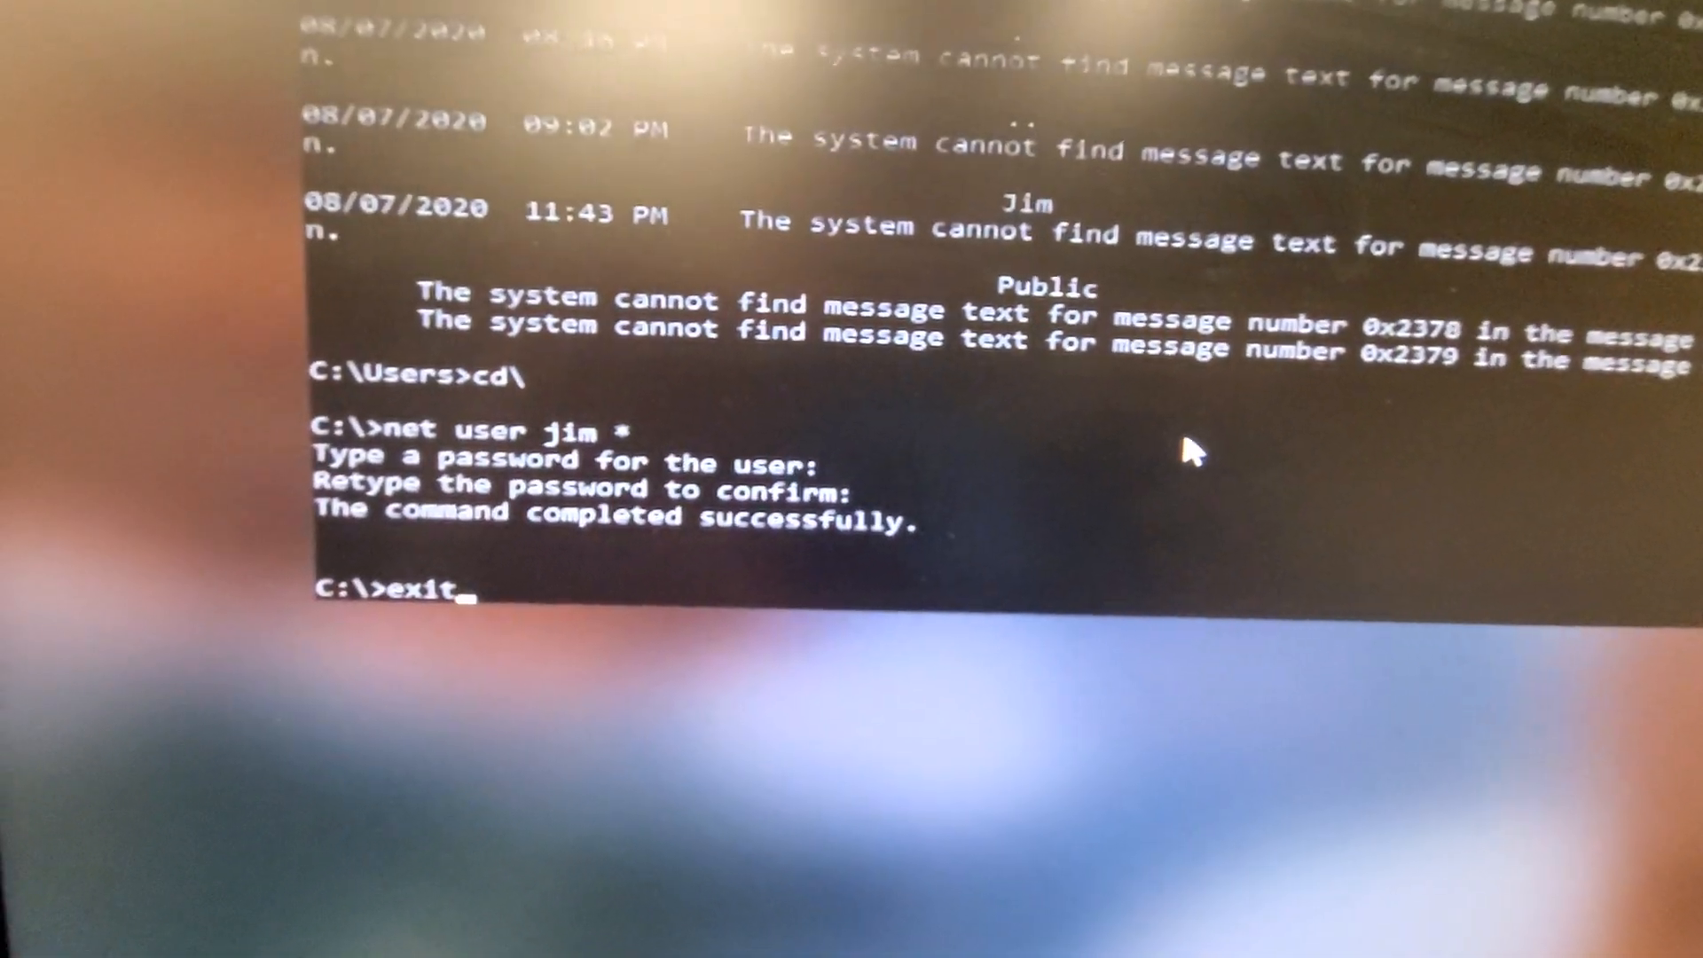
key("Return")
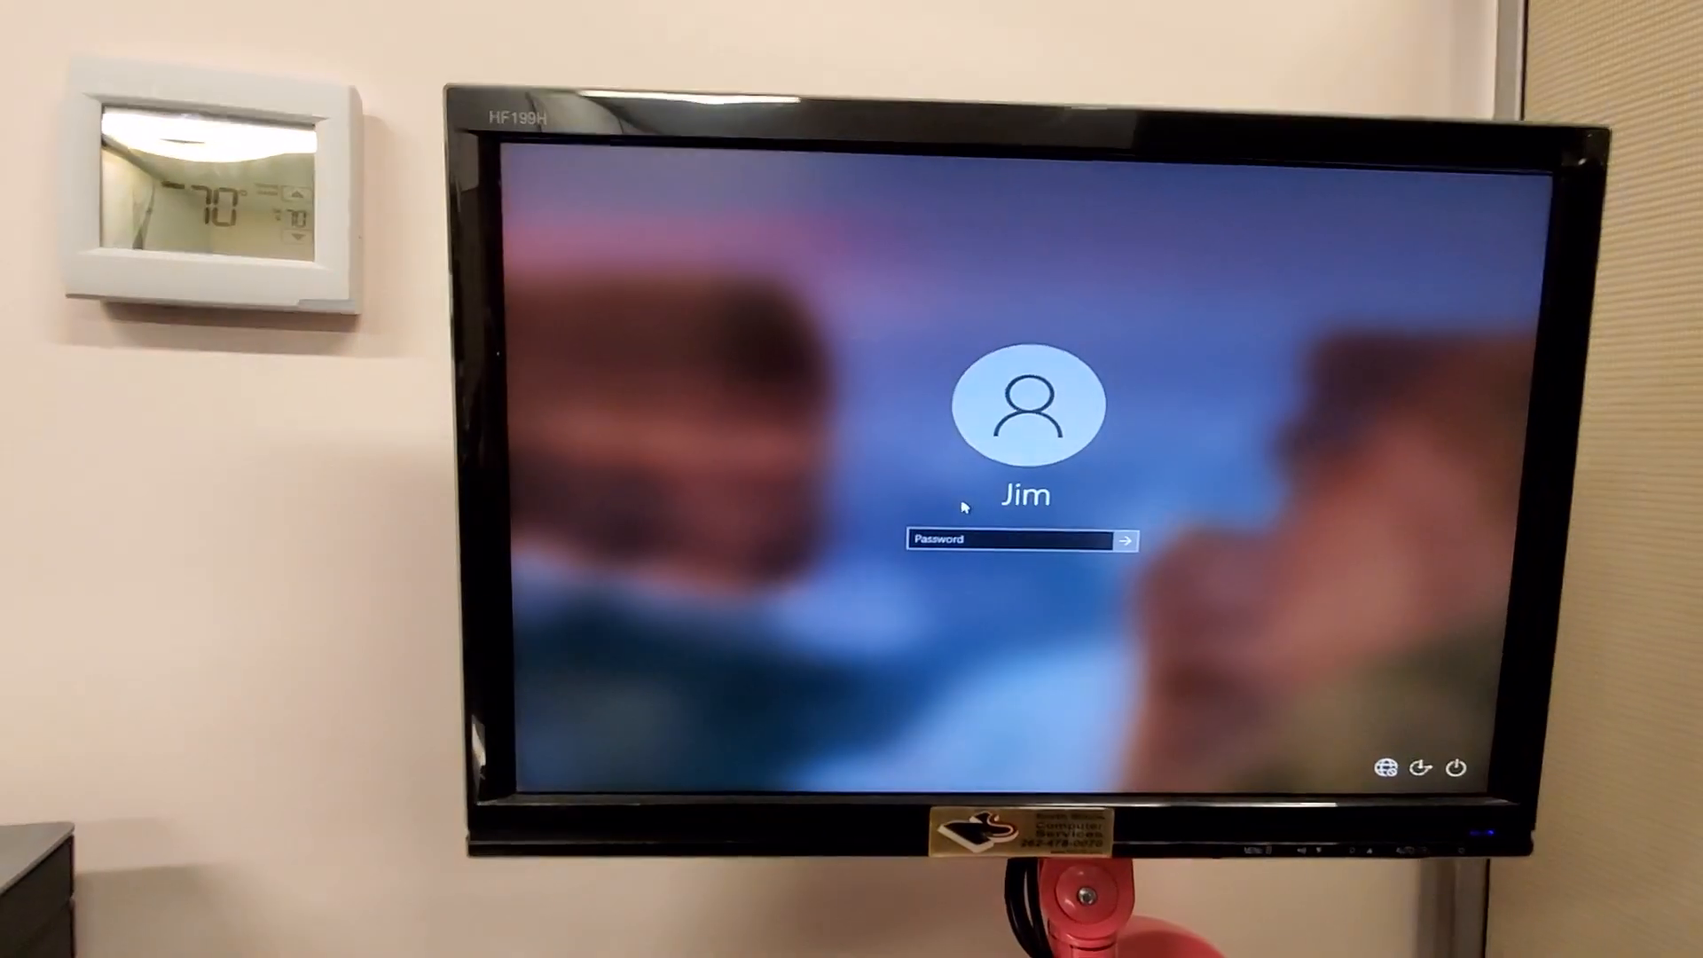